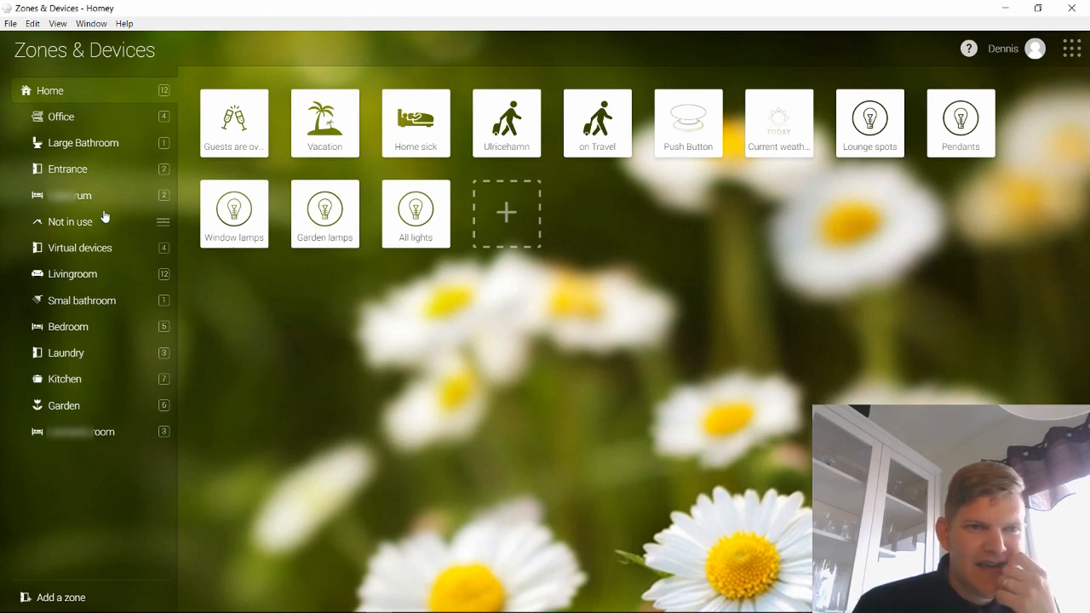
# - Show the Livingroom zone's twelve devices and bring up the main sections switcher
pyautogui.click(73, 274)
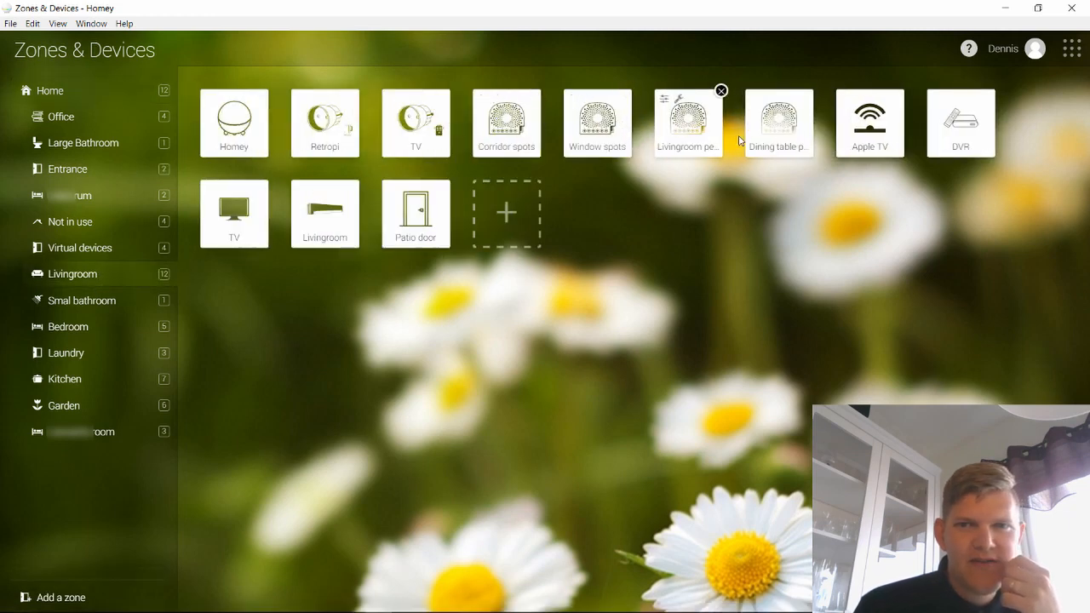
pyautogui.moveTo(597, 124)
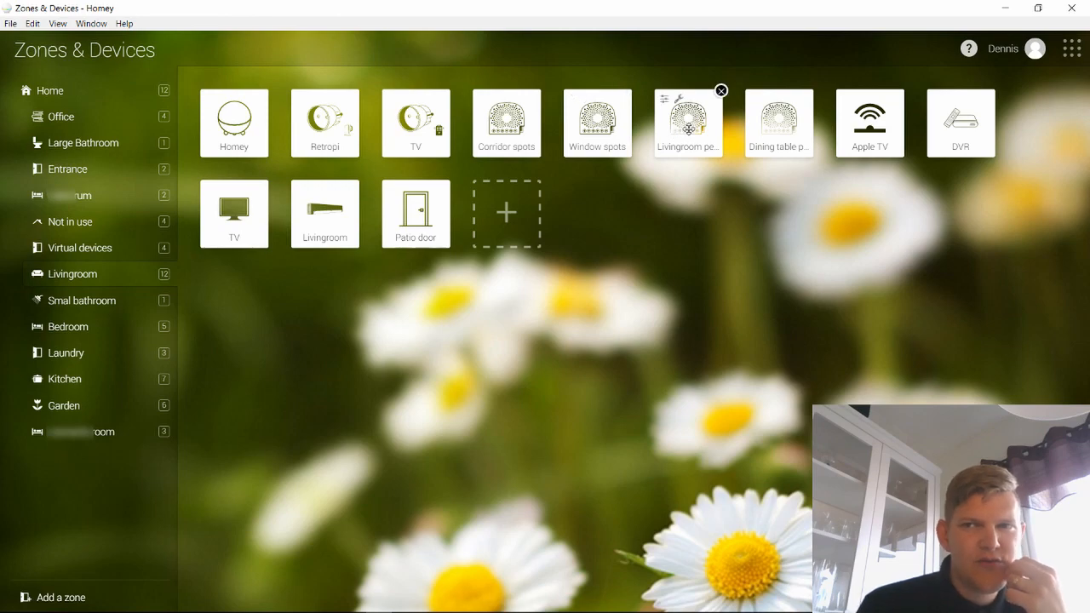
pyautogui.click(1071, 48)
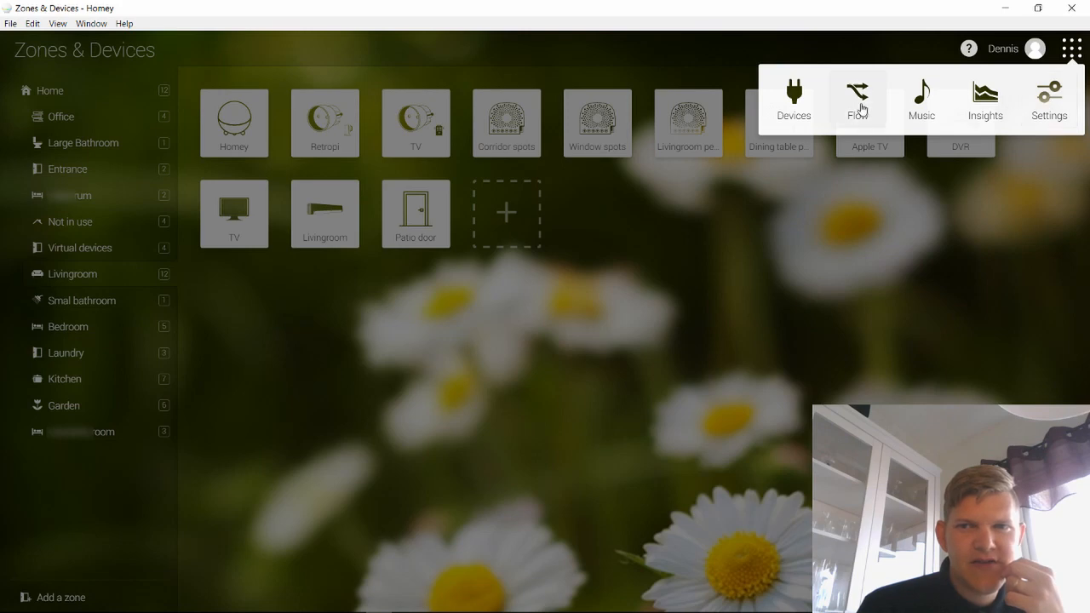
pyautogui.moveTo(1047, 100)
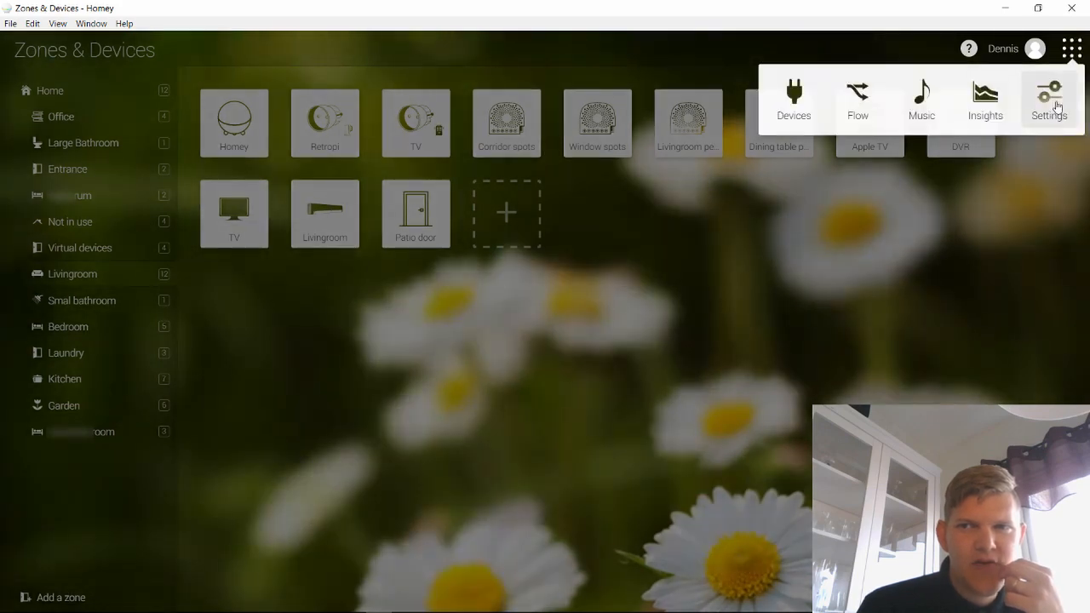
# - Go to Settings and view the Device Groups app in the Homey Apps store
pyautogui.click(1047, 100)
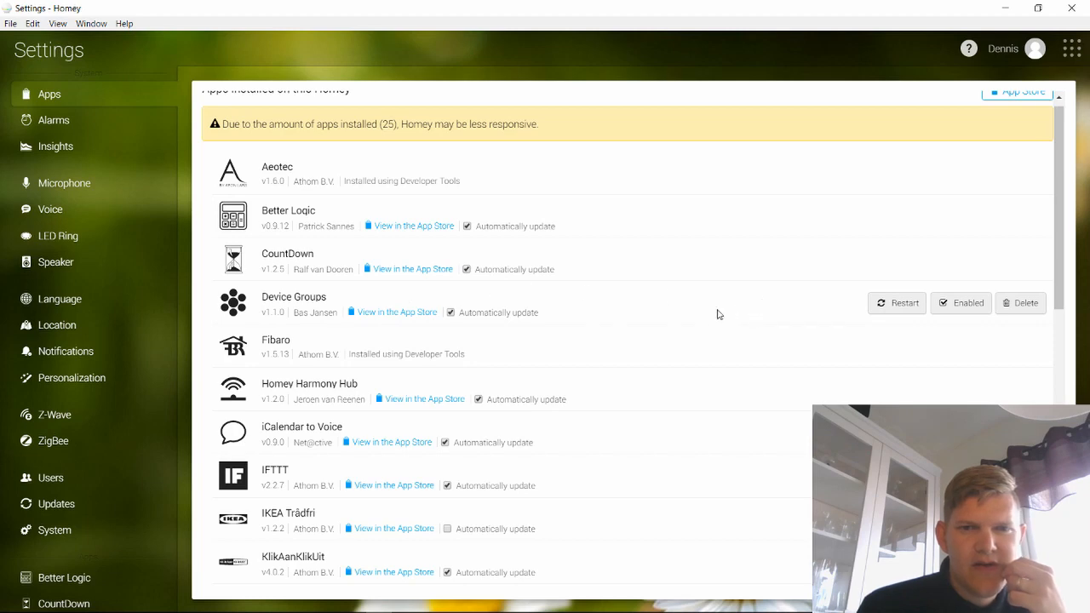
pyautogui.click(396, 311)
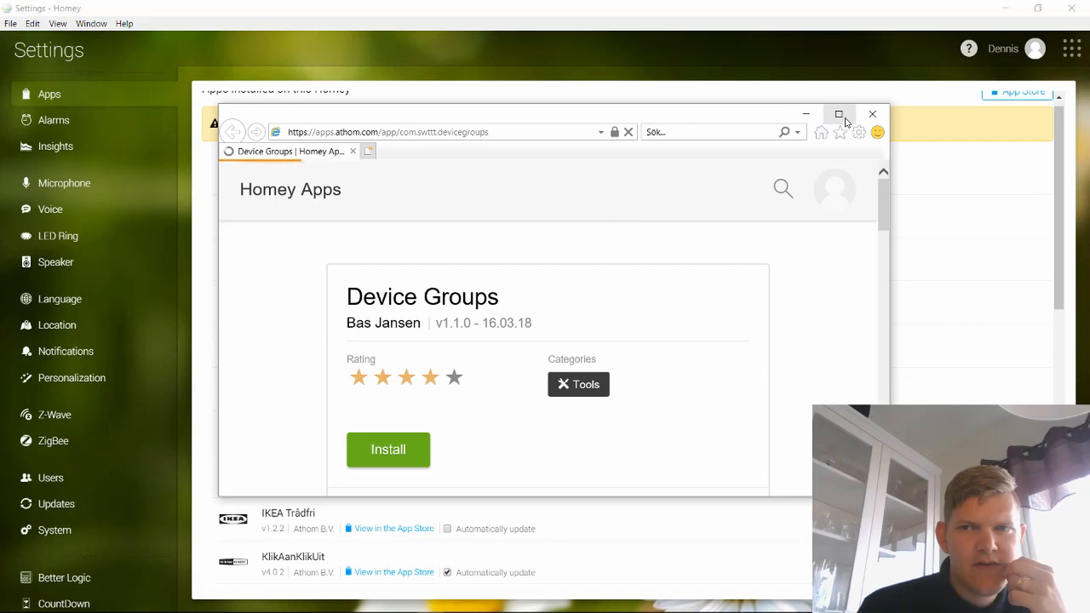
# - Maximize the Device Groups store page and read through its setup description
pyautogui.click(839, 114)
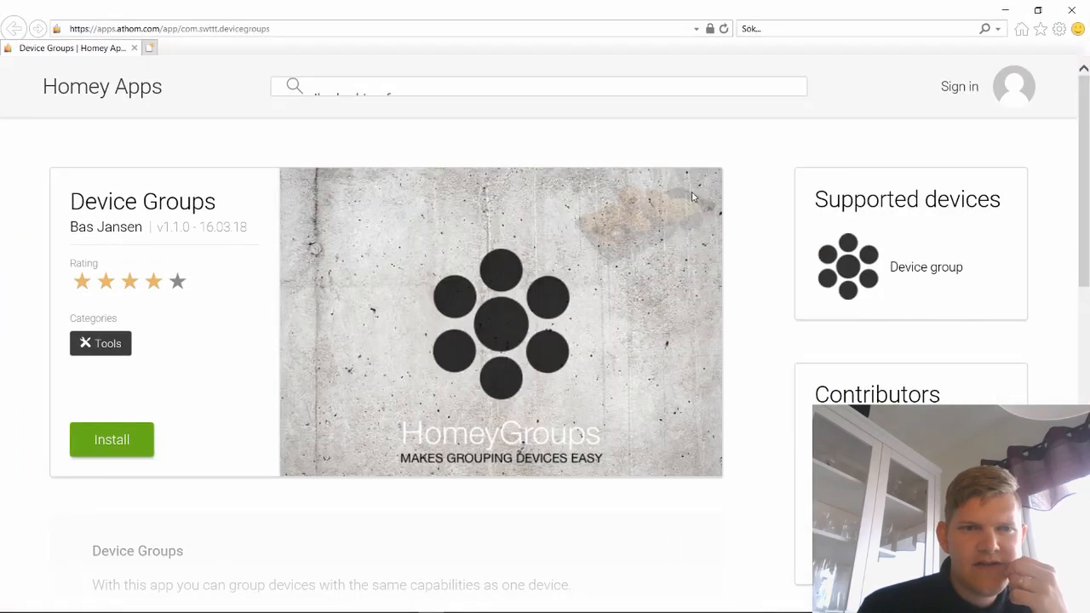
pyautogui.moveTo(759, 175)
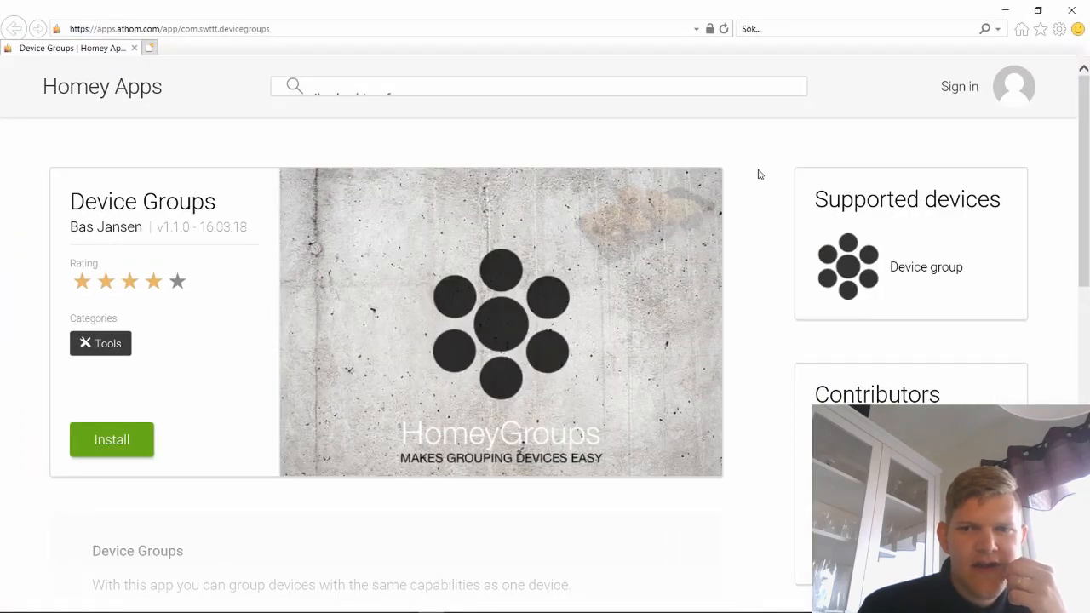
pyautogui.scroll(-3)
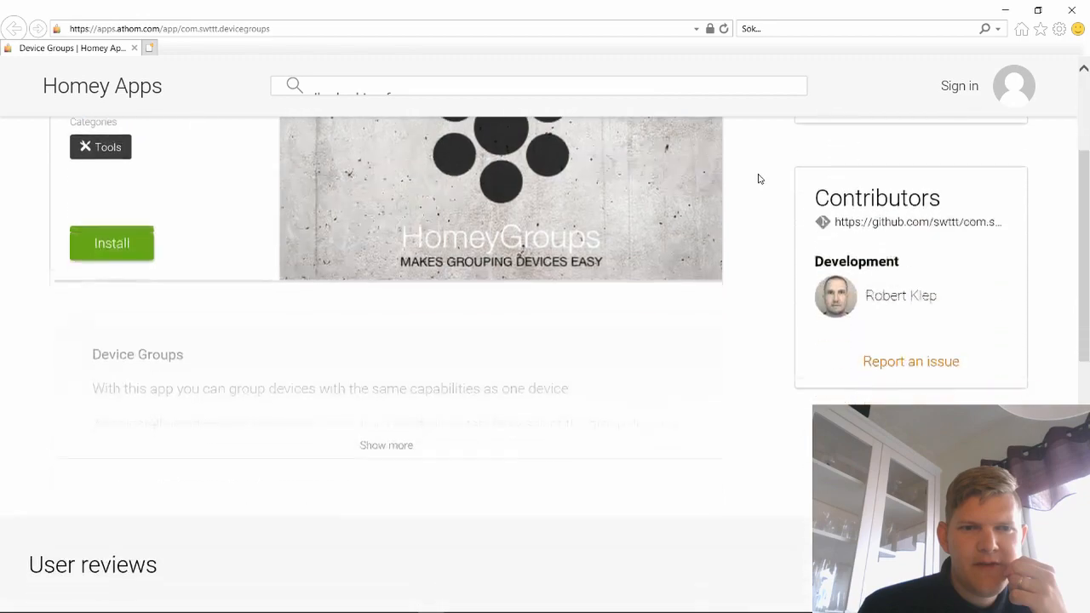
pyautogui.scroll(-3)
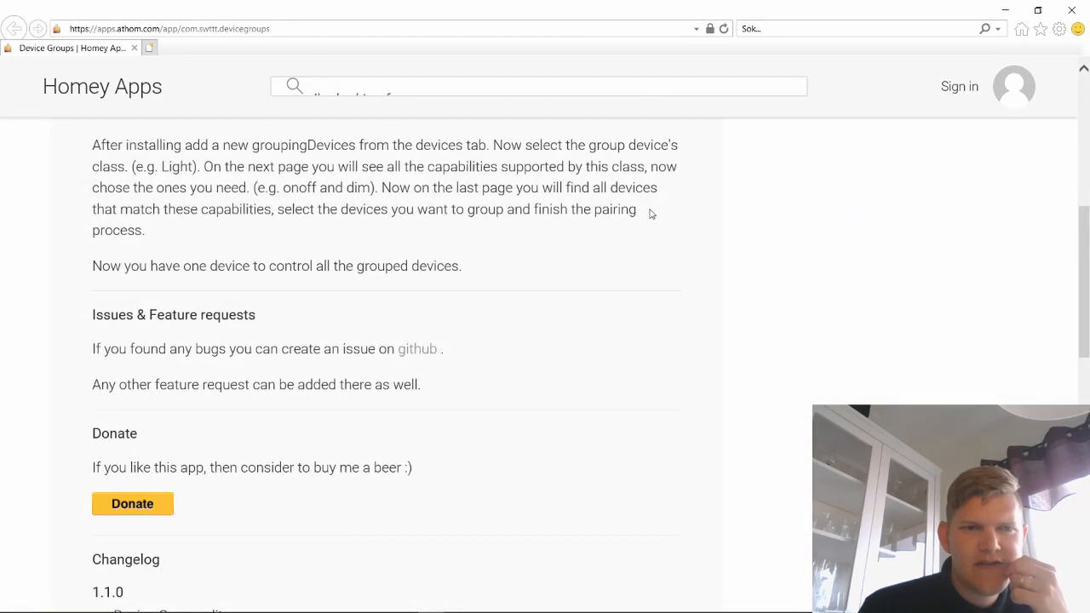
pyautogui.scroll(3)
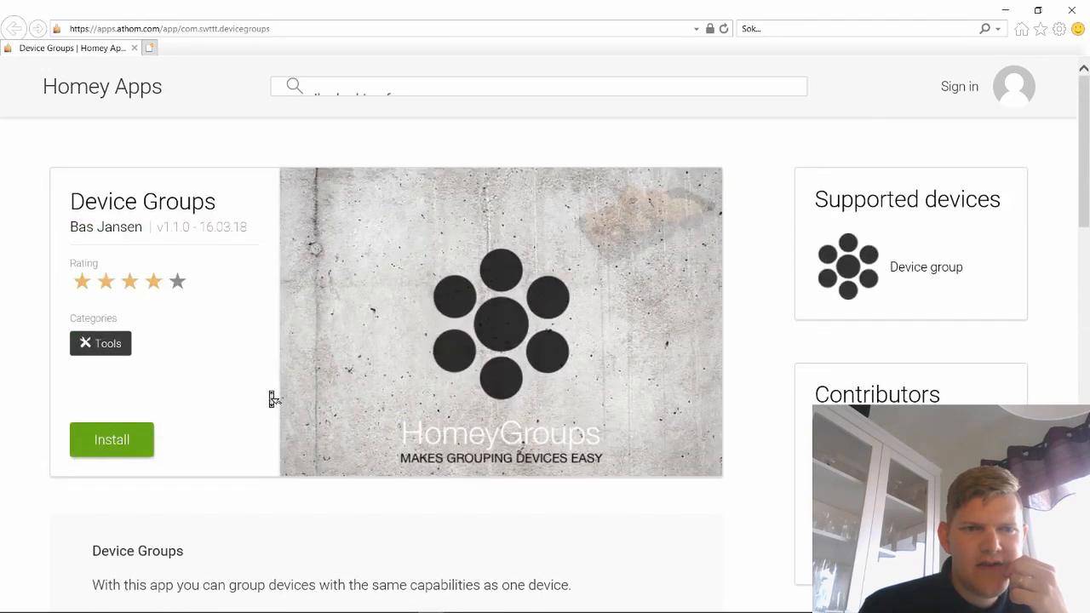
pyautogui.scroll(-3)
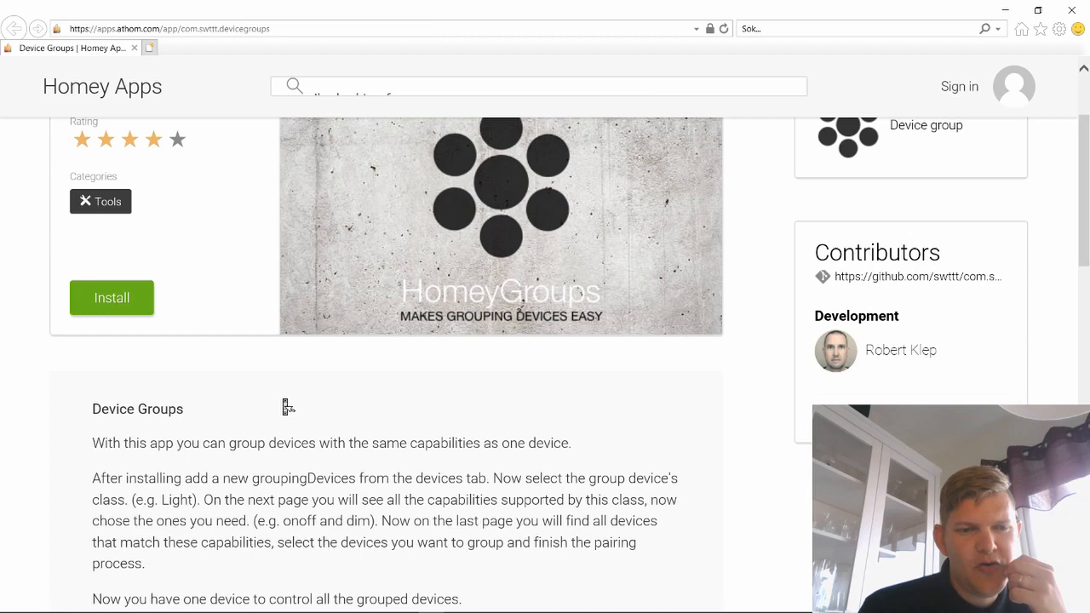
pyautogui.moveTo(392, 419)
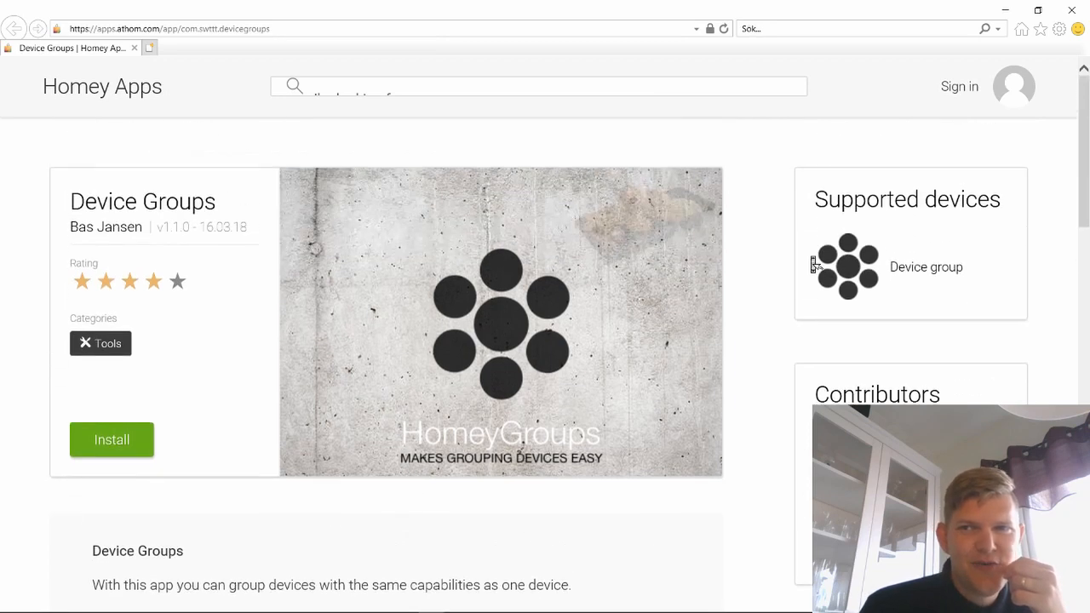
pyautogui.moveTo(850, 89)
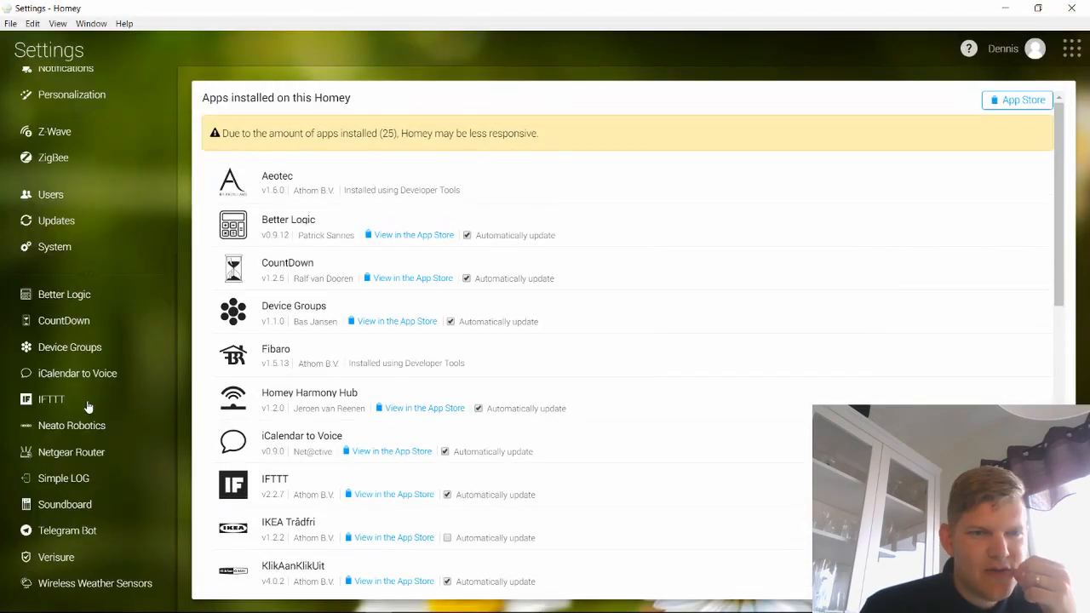
# - Load the Pendants group in the Device Groups editor, a light group with onoff
pyautogui.click(70, 346)
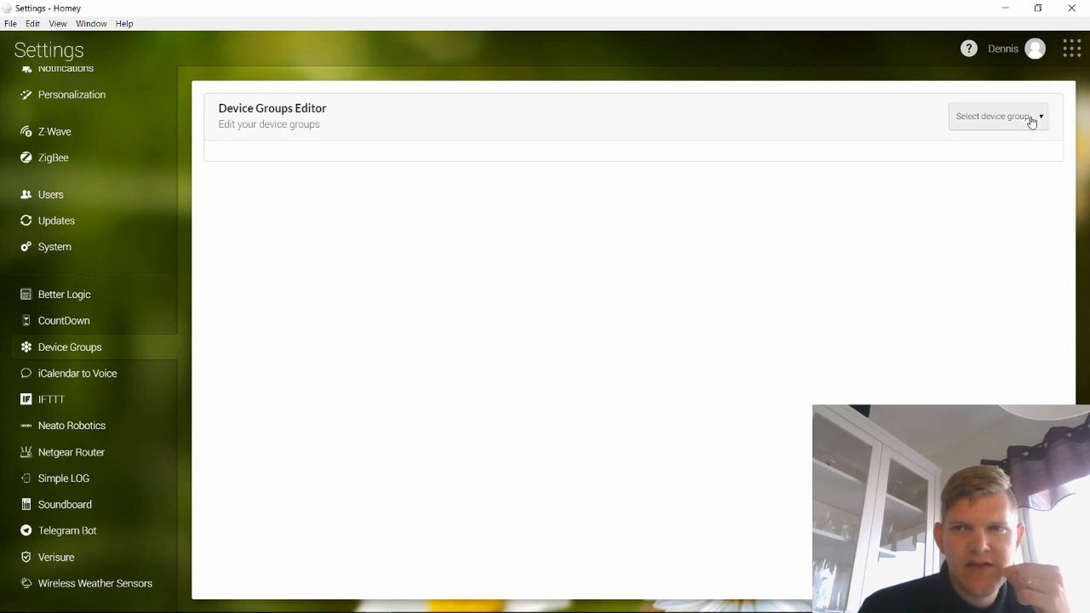
pyautogui.click(996, 116)
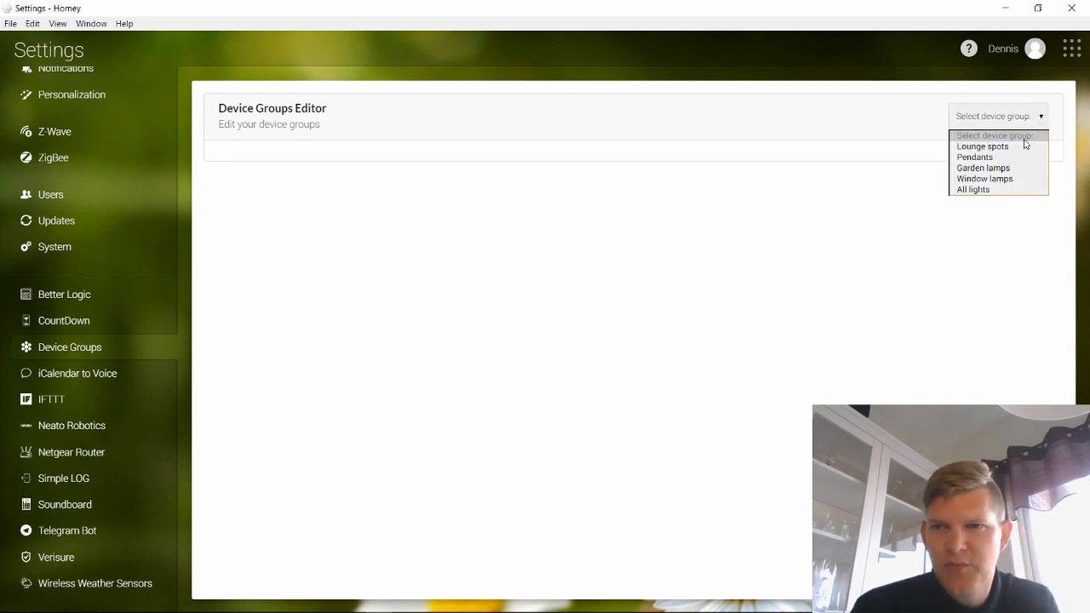
pyautogui.moveTo(982, 146)
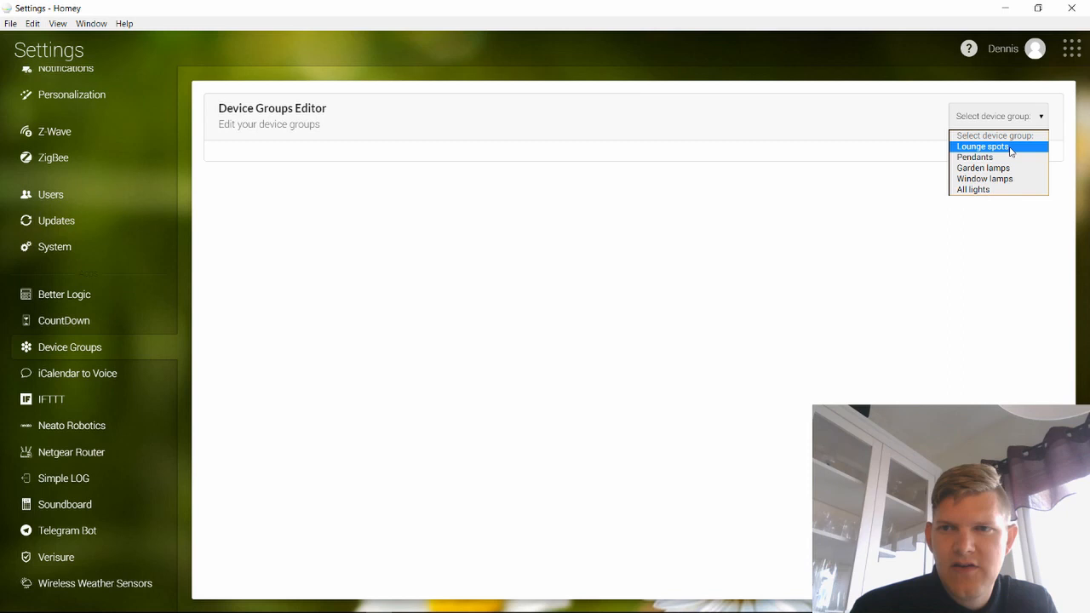
pyautogui.moveTo(984, 179)
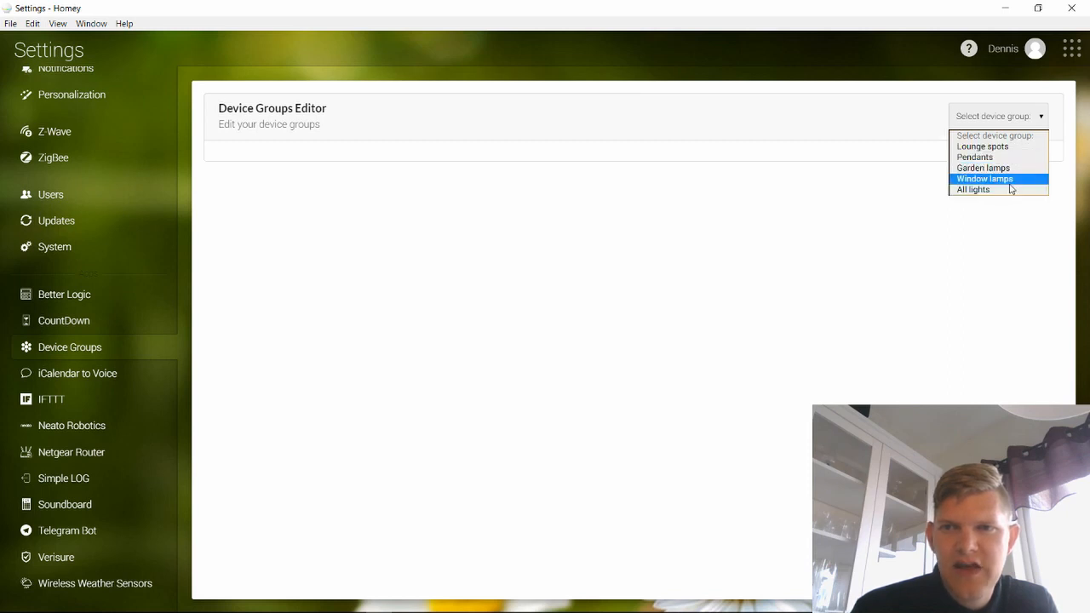
pyautogui.moveTo(1006, 189)
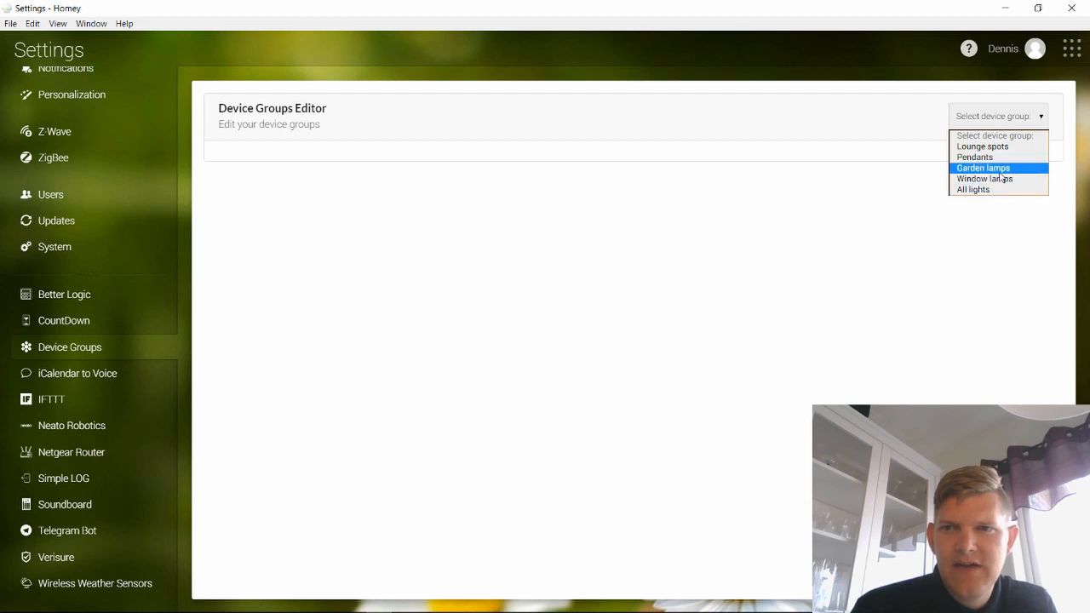
pyautogui.click(975, 156)
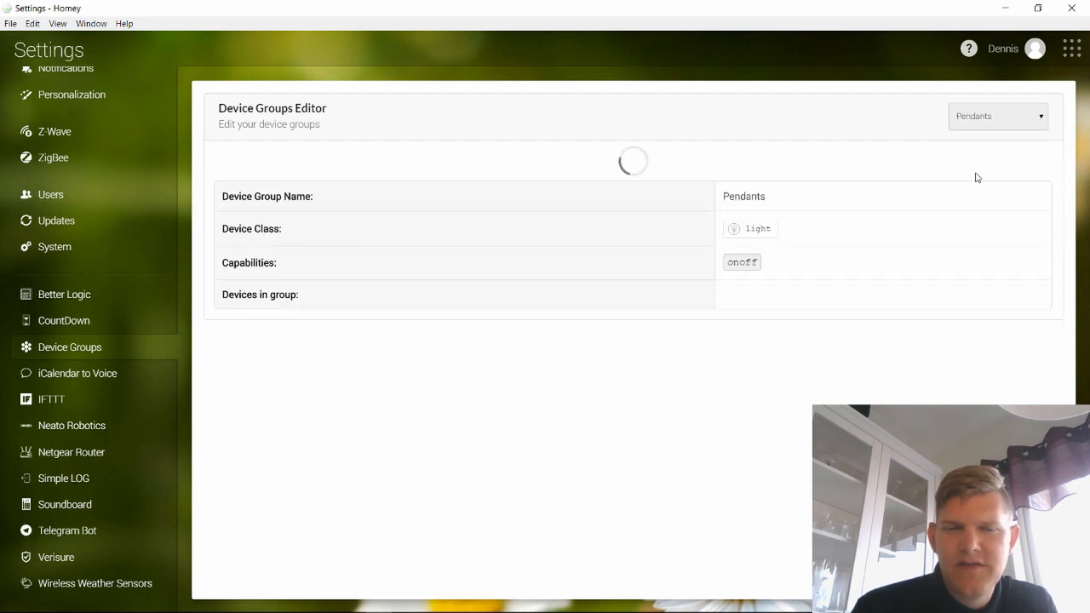
pyautogui.moveTo(920, 247)
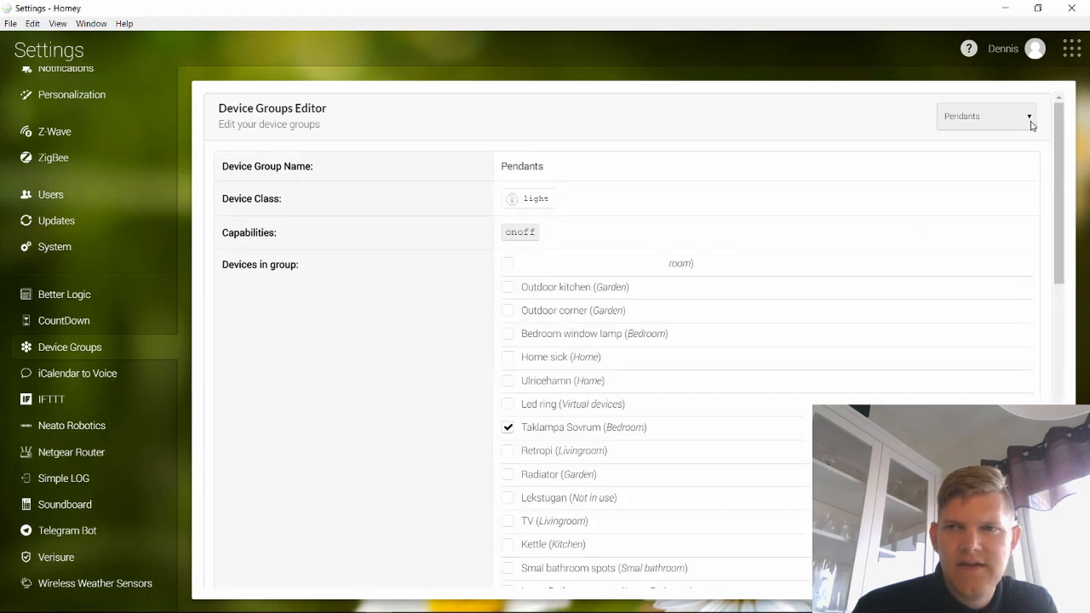
pyautogui.moveTo(496, 416)
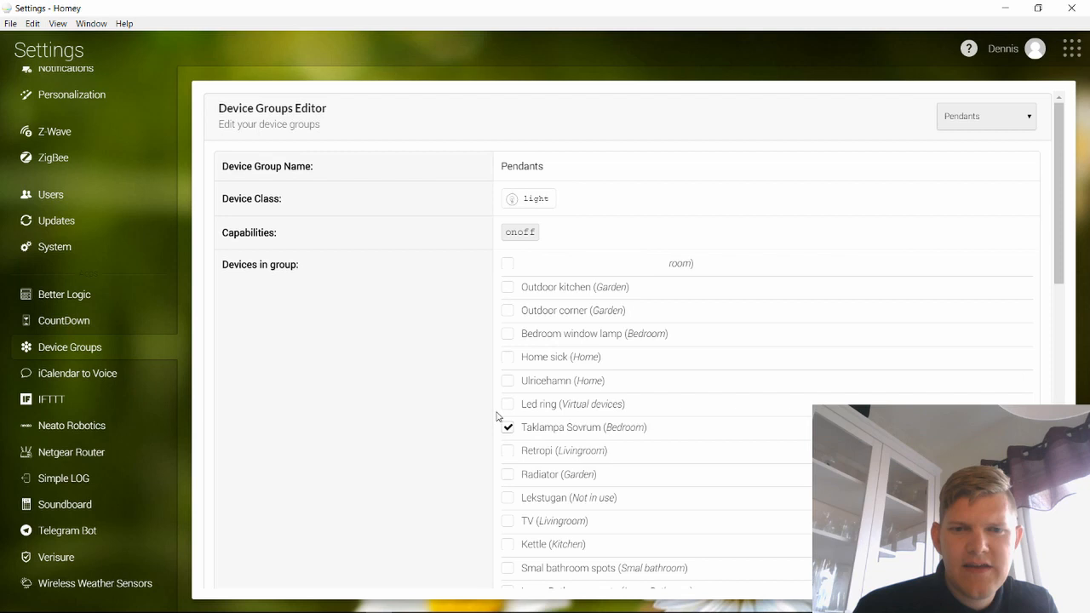
pyautogui.moveTo(514, 350)
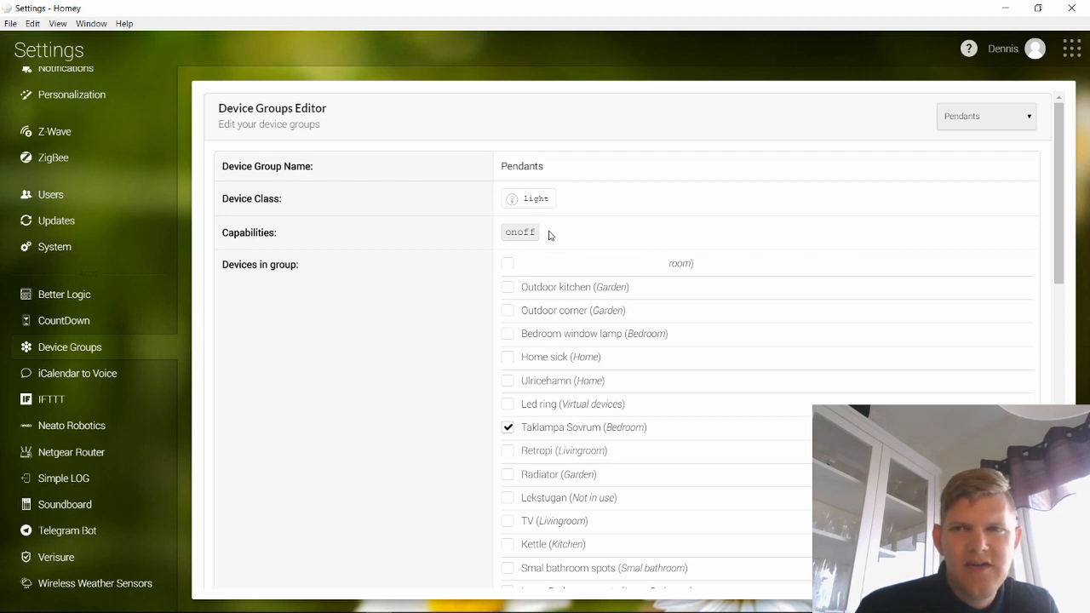
pyautogui.click(1071, 48)
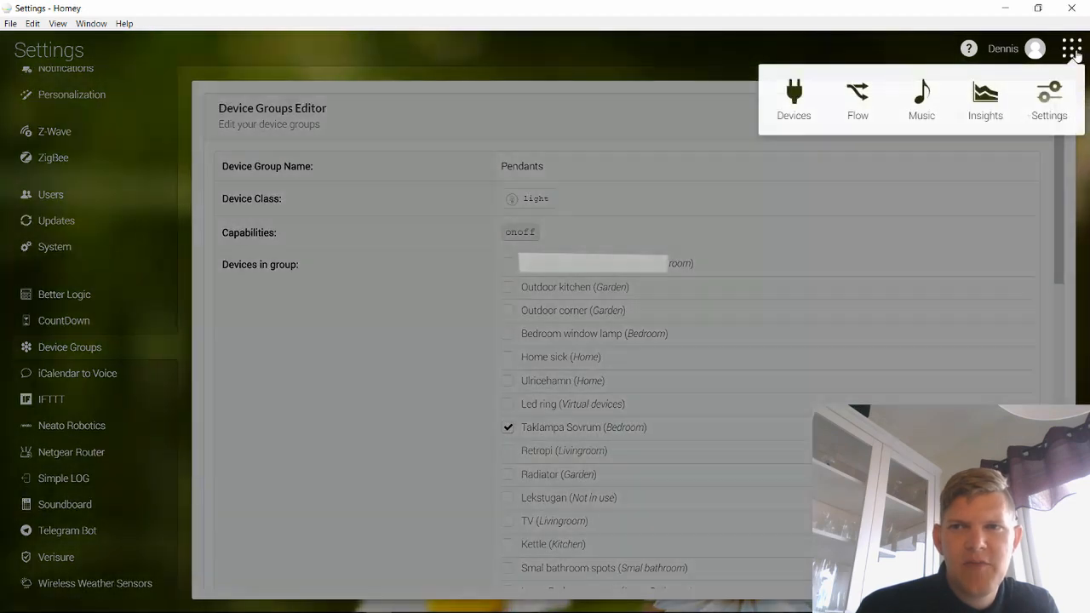
pyautogui.click(1071, 47)
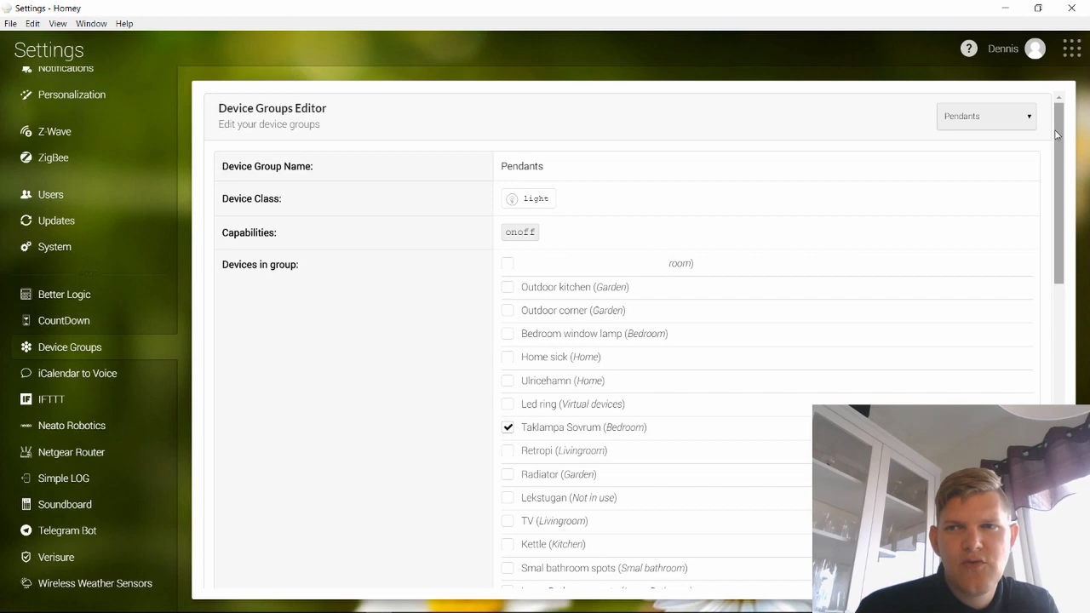
pyautogui.click(1071, 48)
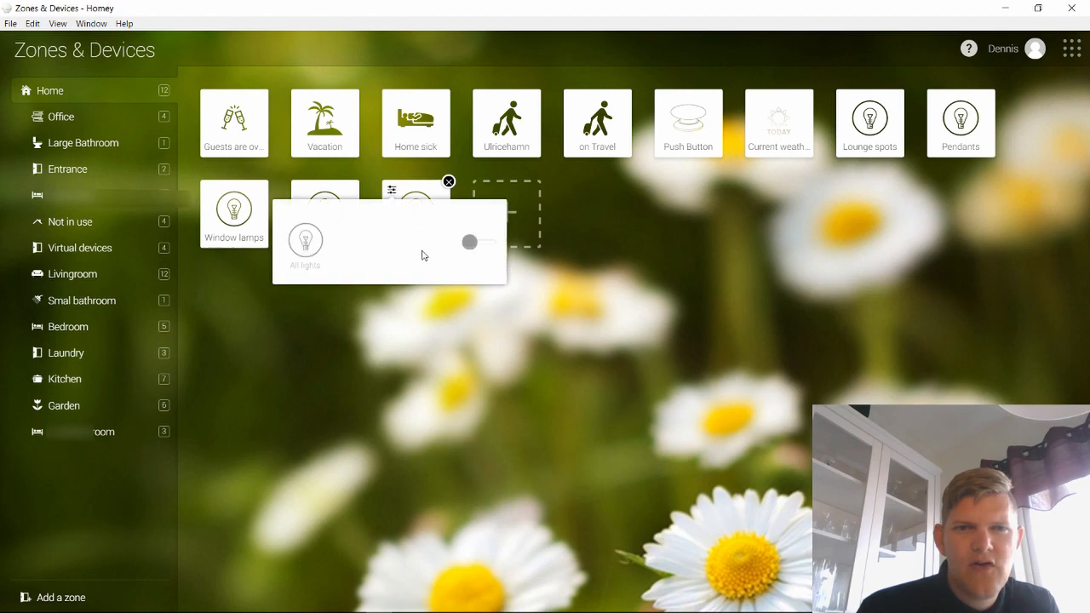
pyautogui.moveTo(452, 272)
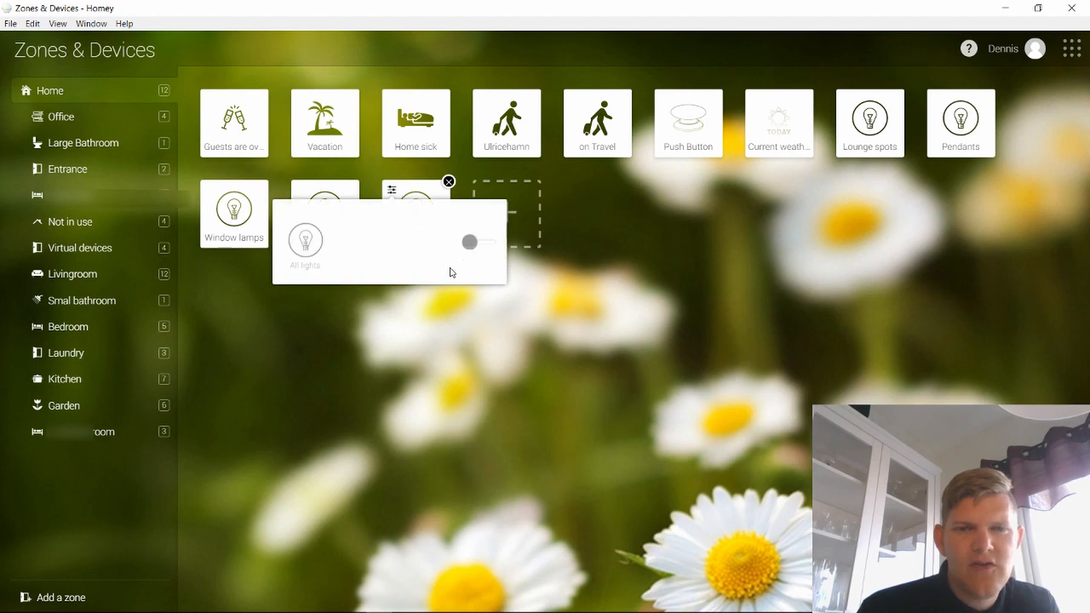
# - Close the All lights quick control in the Home zone
pyautogui.click(448, 181)
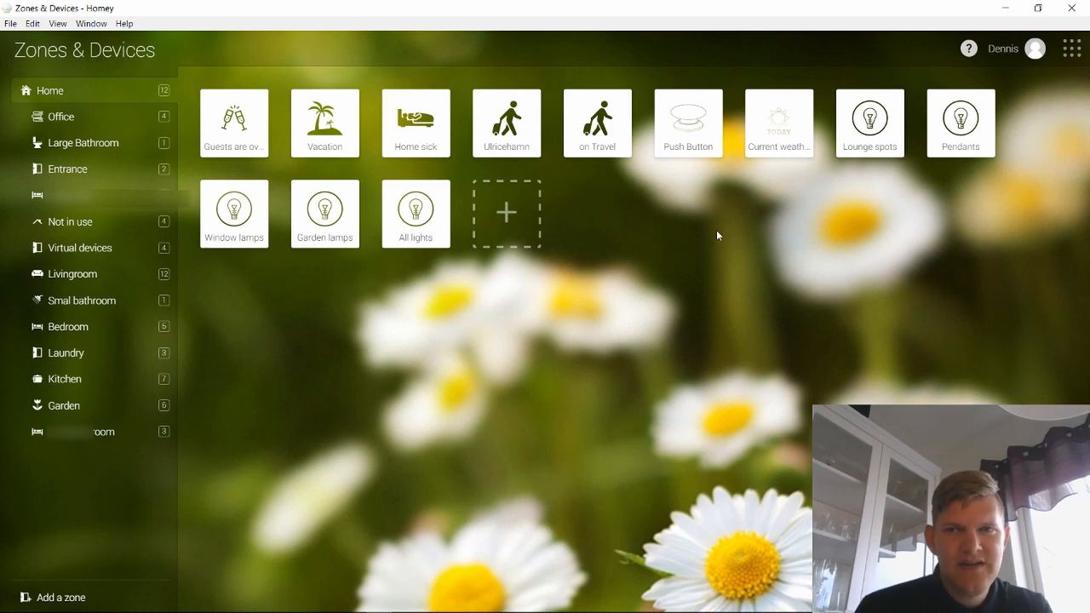
pyautogui.moveTo(815, 241)
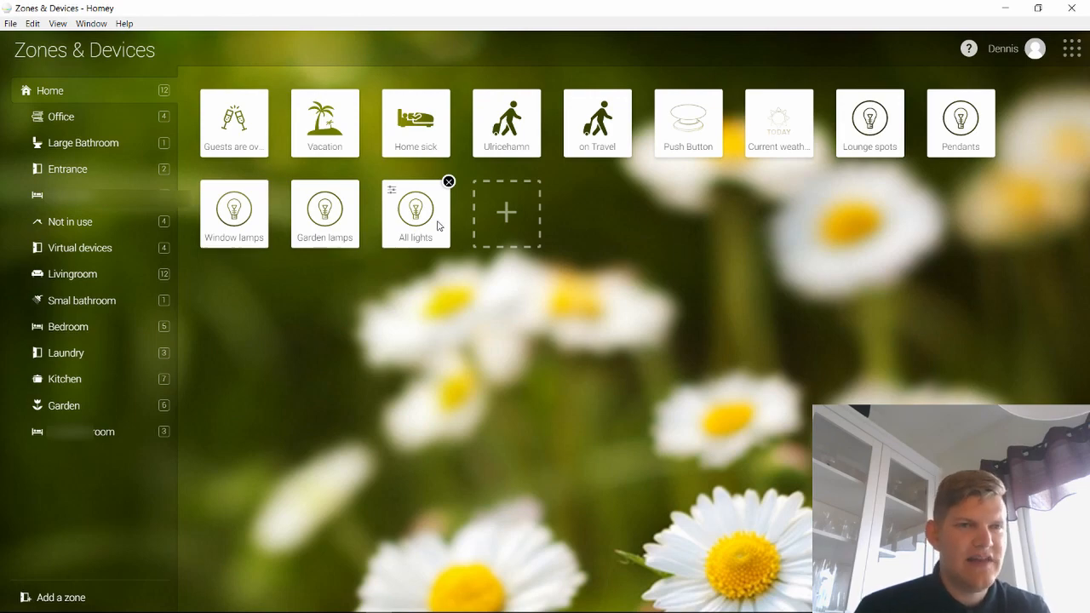
# - Start adding a new device to the Home zone via the dashed '+' tile
pyautogui.click(1071, 49)
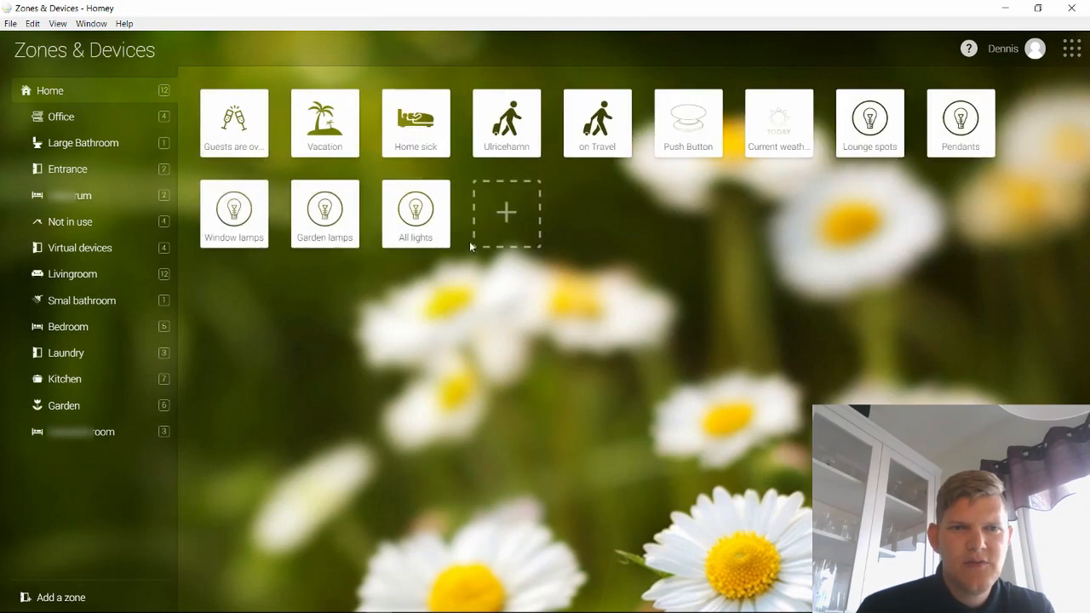
pyautogui.click(506, 213)
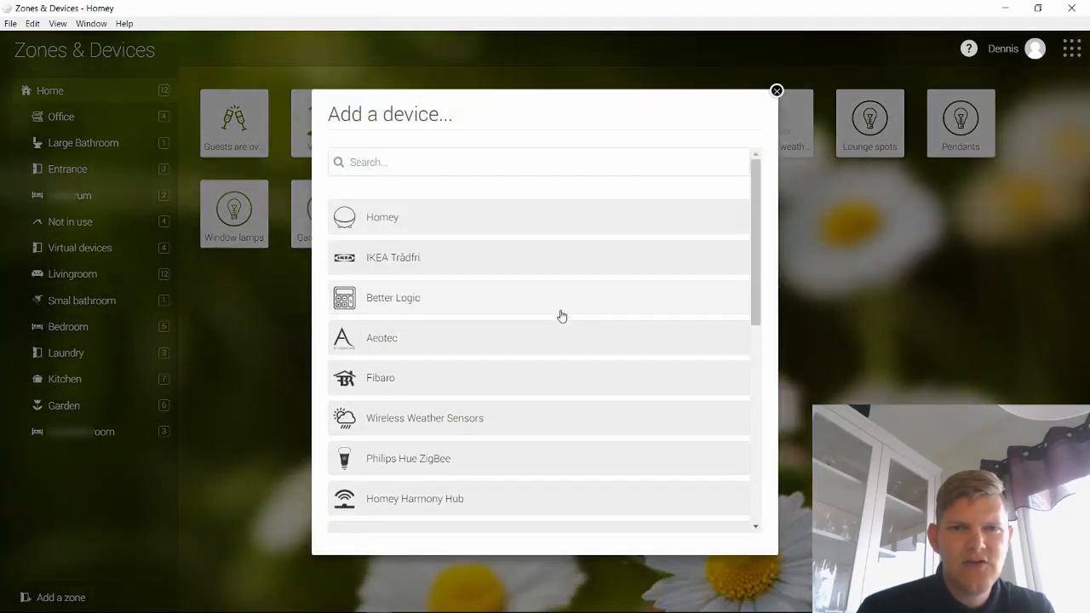
# - Scroll the Add a device list toward the Device Groups entry
pyautogui.scroll(-3)
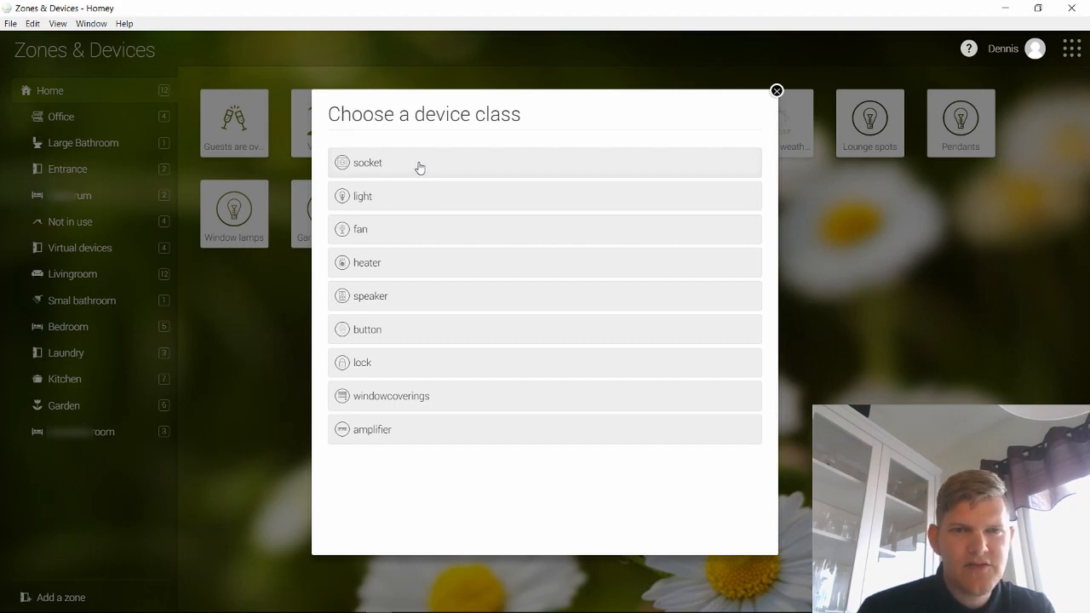
pyautogui.moveTo(405, 203)
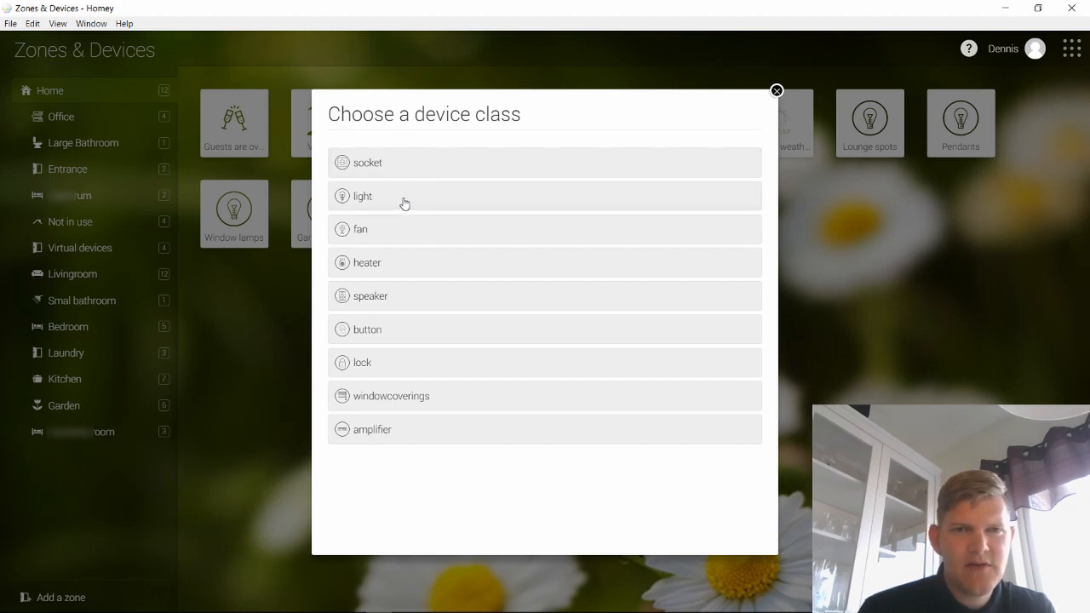
# - Make the new group a light class with only the onoff capability and continue
pyautogui.click(363, 196)
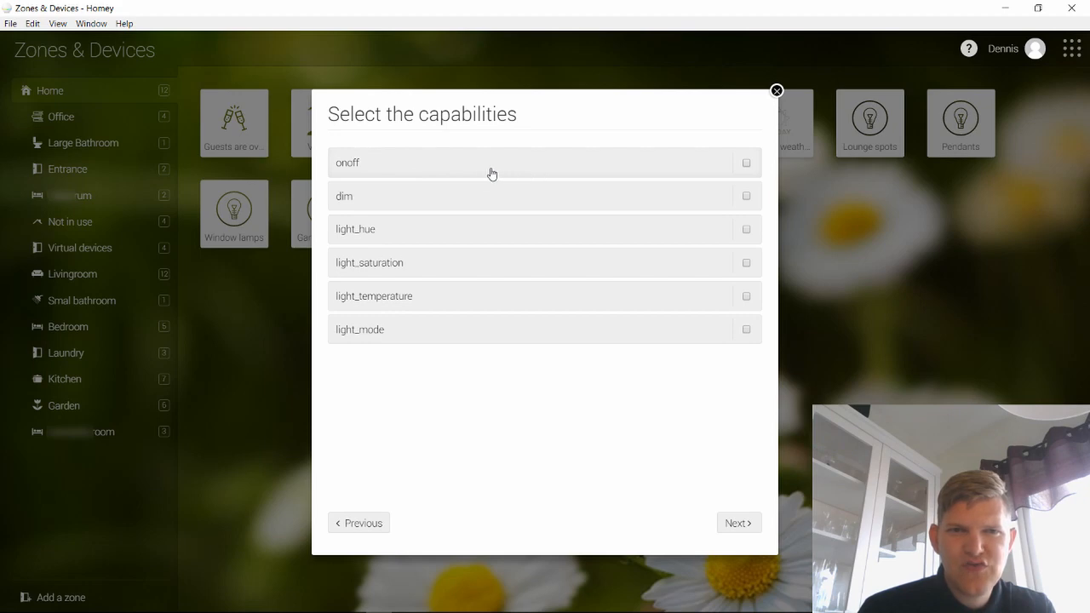
pyautogui.moveTo(436, 168)
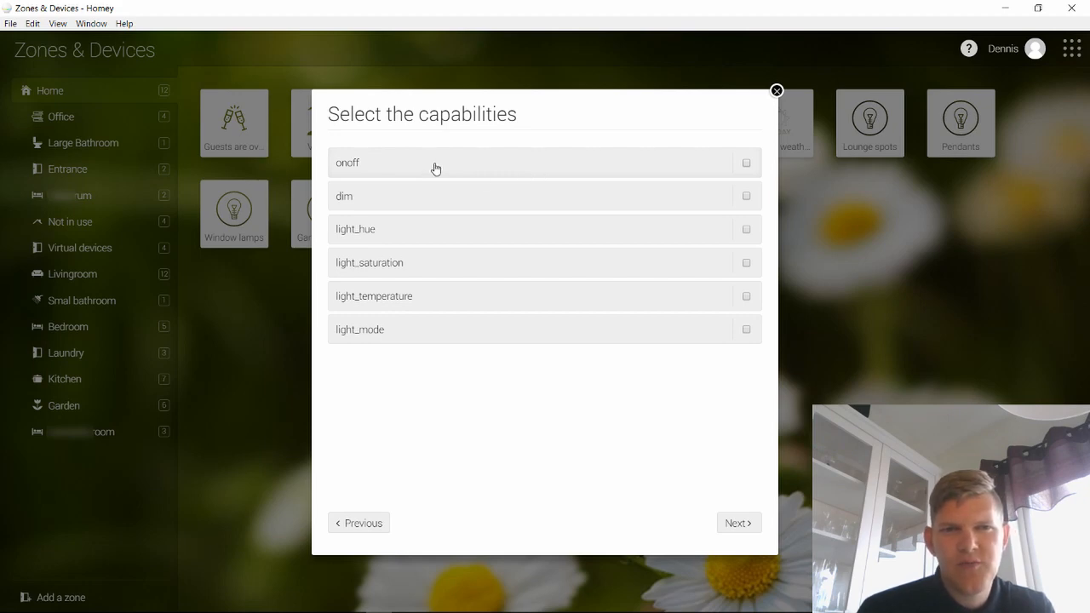
pyautogui.moveTo(429, 258)
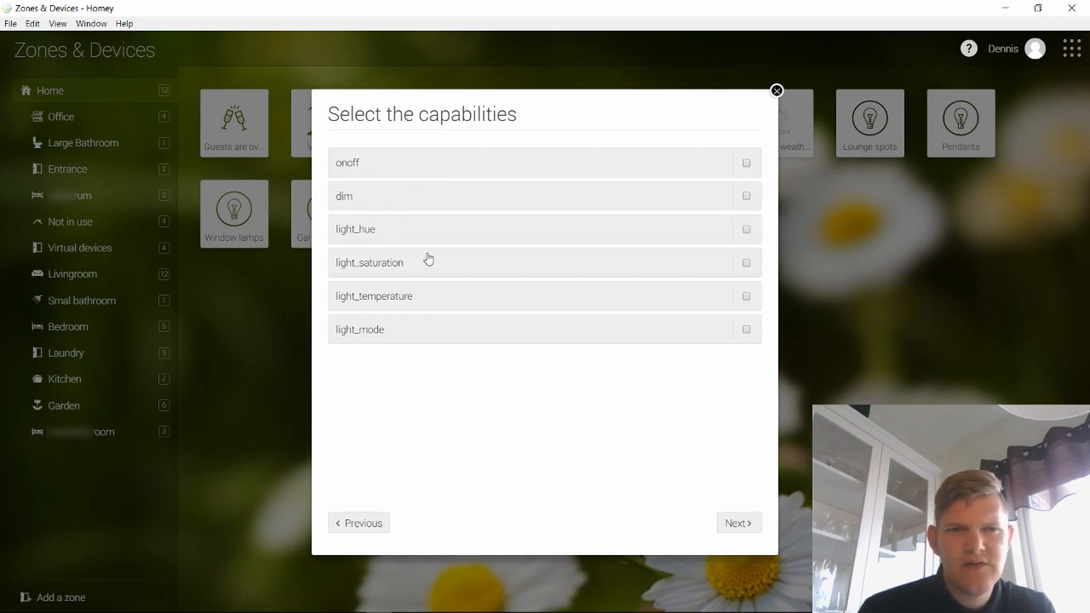
pyautogui.moveTo(556, 256)
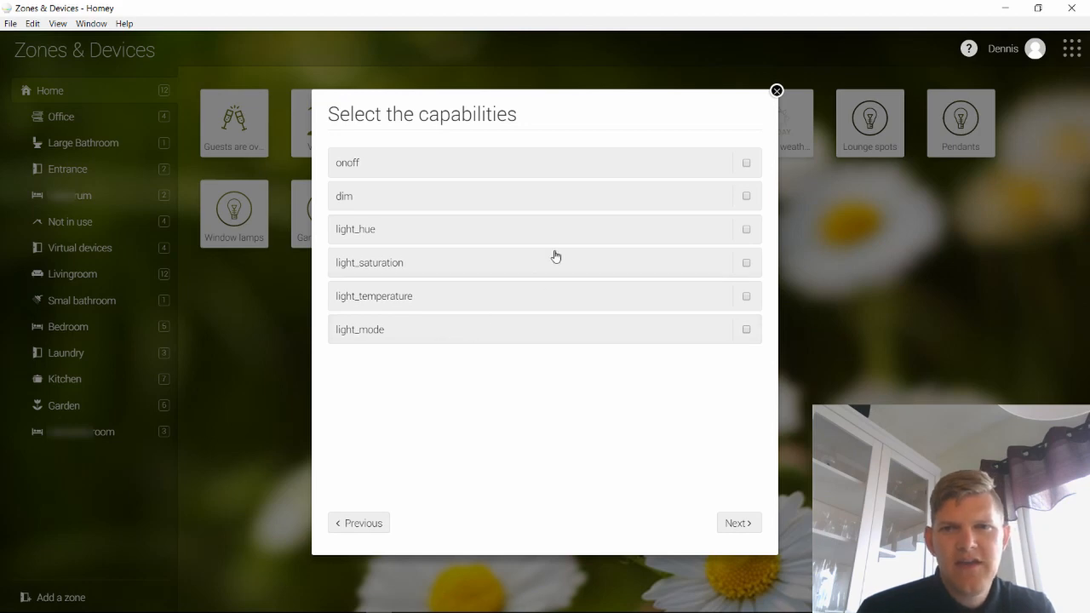
pyautogui.moveTo(611, 342)
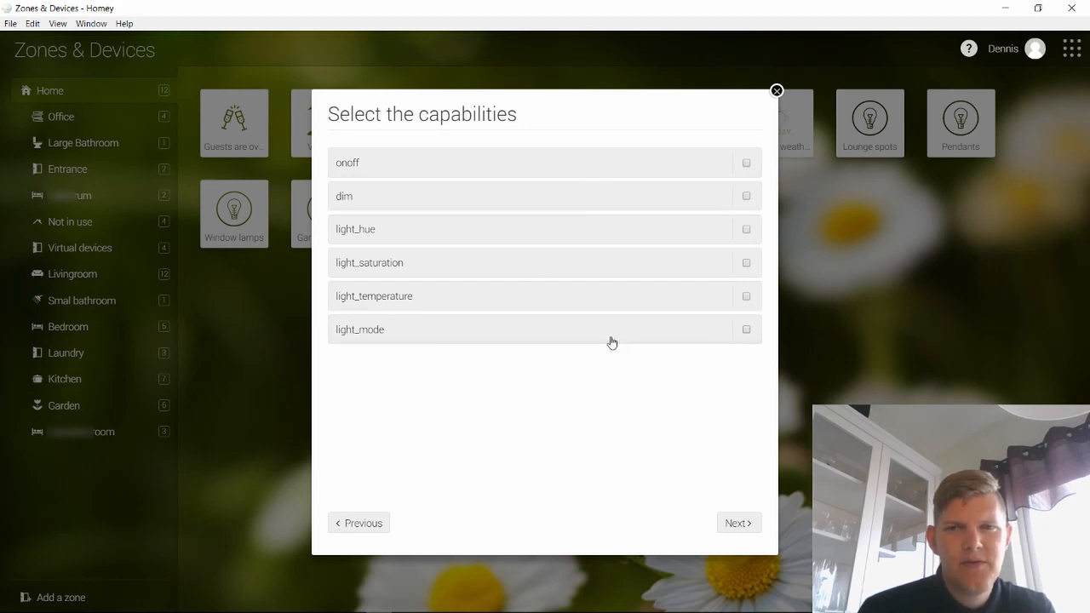
pyautogui.moveTo(551, 213)
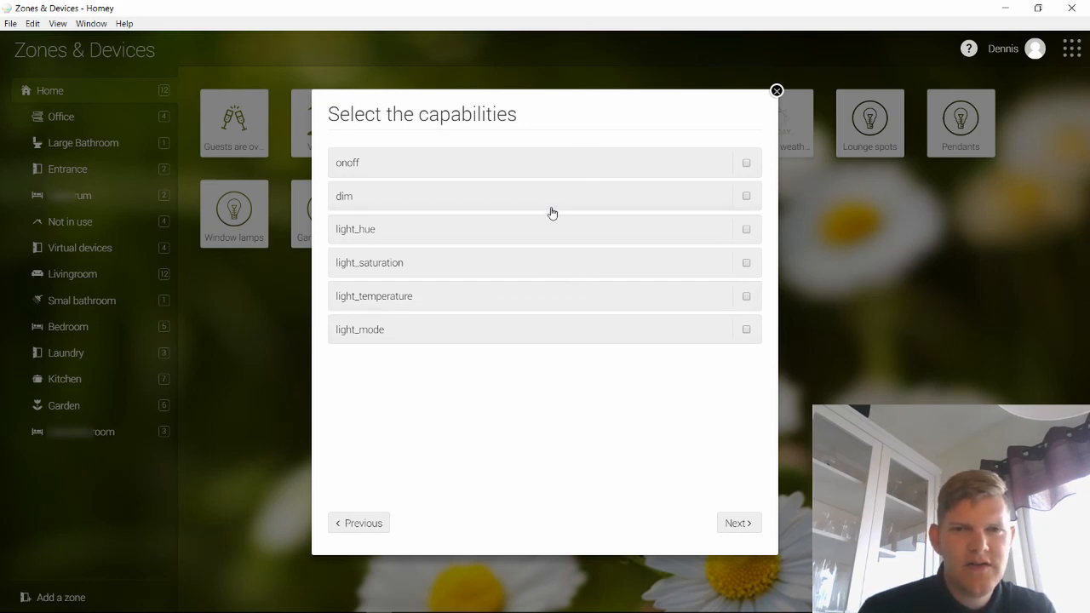
pyautogui.moveTo(616, 155)
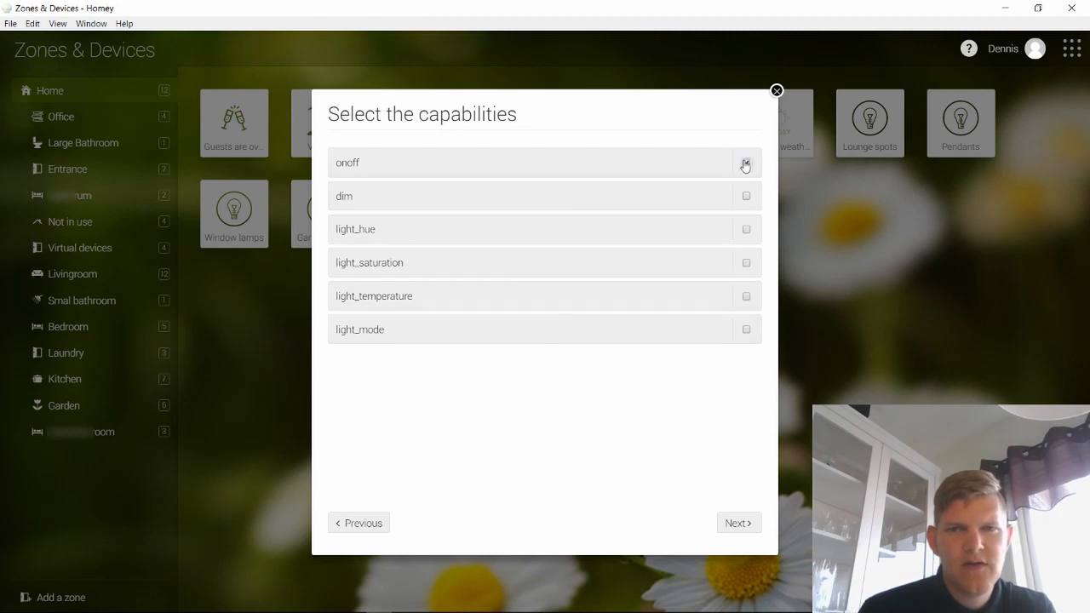
pyautogui.click(745, 162)
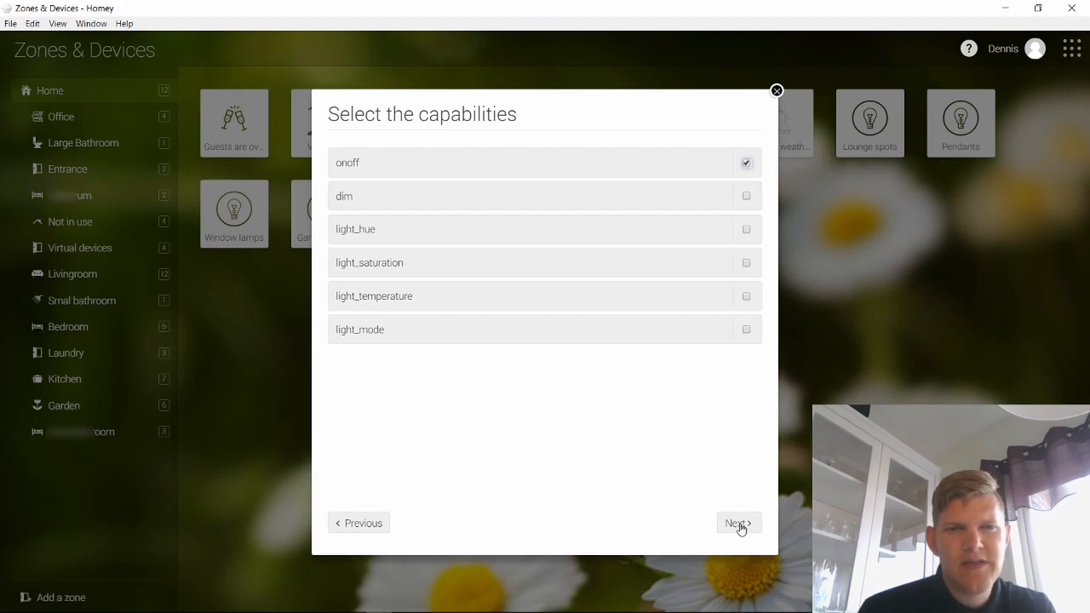
pyautogui.click(738, 523)
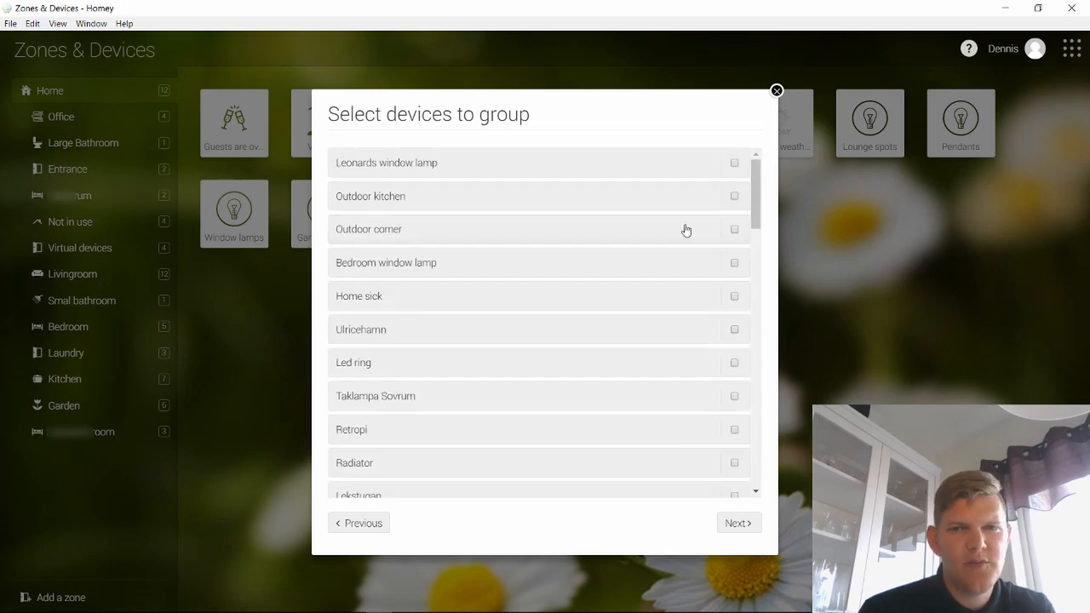
# - Add a bathroom spots light to the group and finish creating it in Home
pyautogui.scroll(-3)
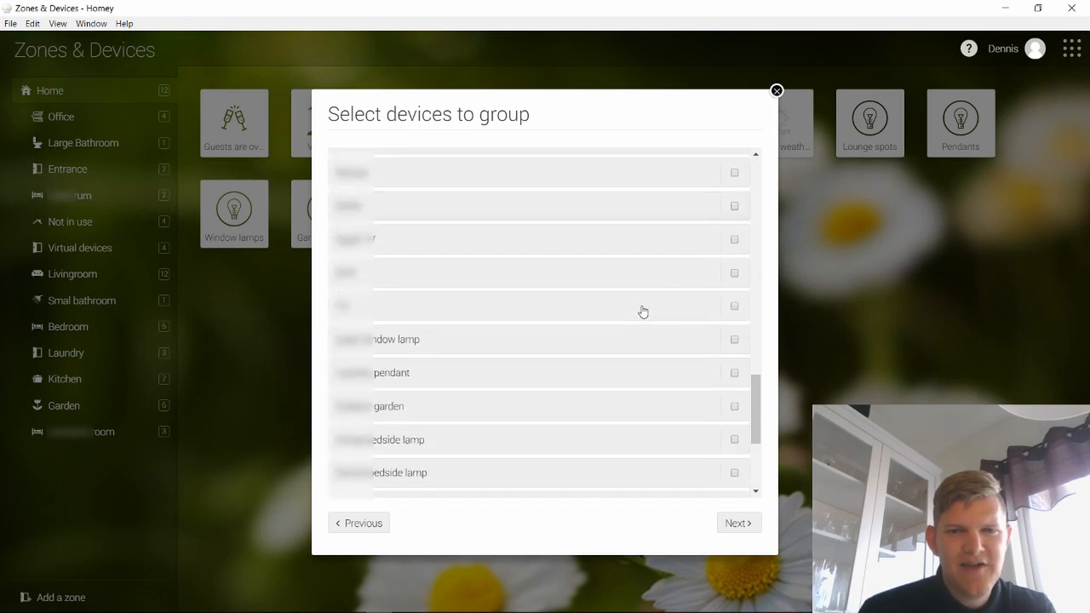
pyautogui.scroll(-3)
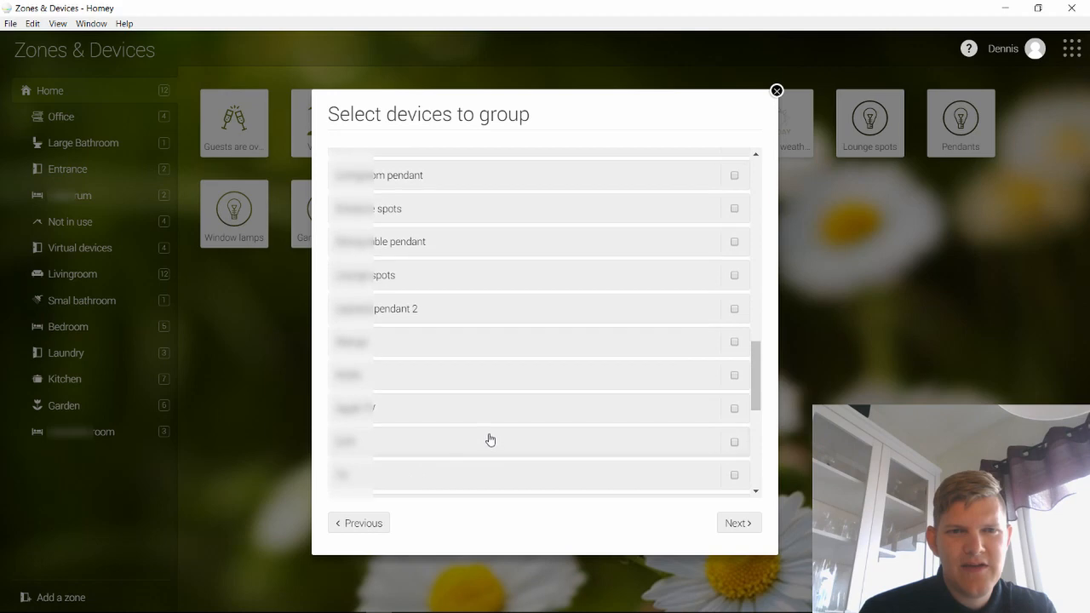
pyautogui.moveTo(717, 431)
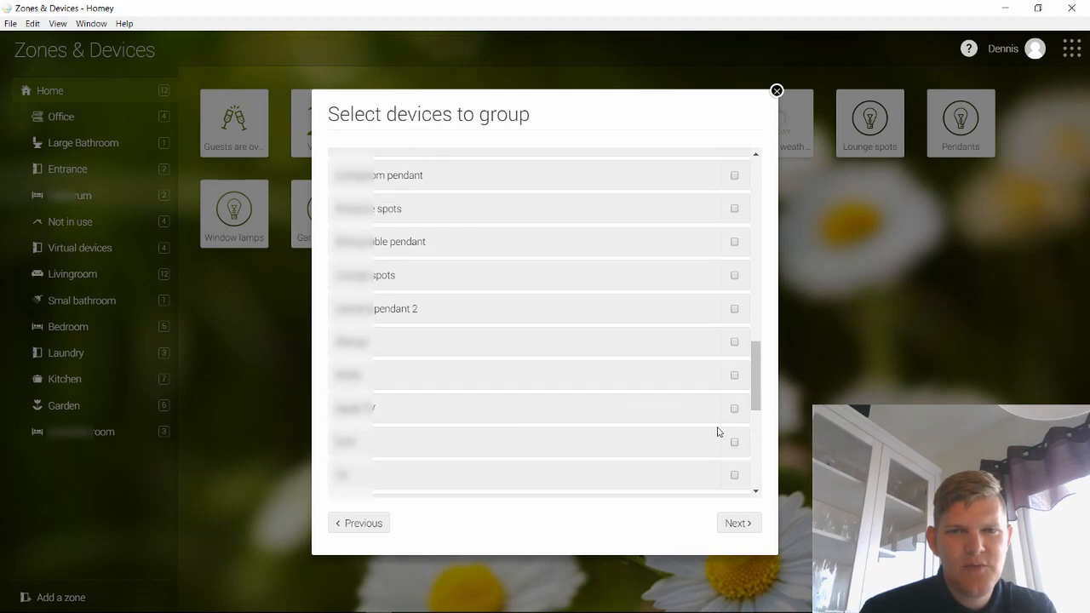
pyautogui.click(733, 375)
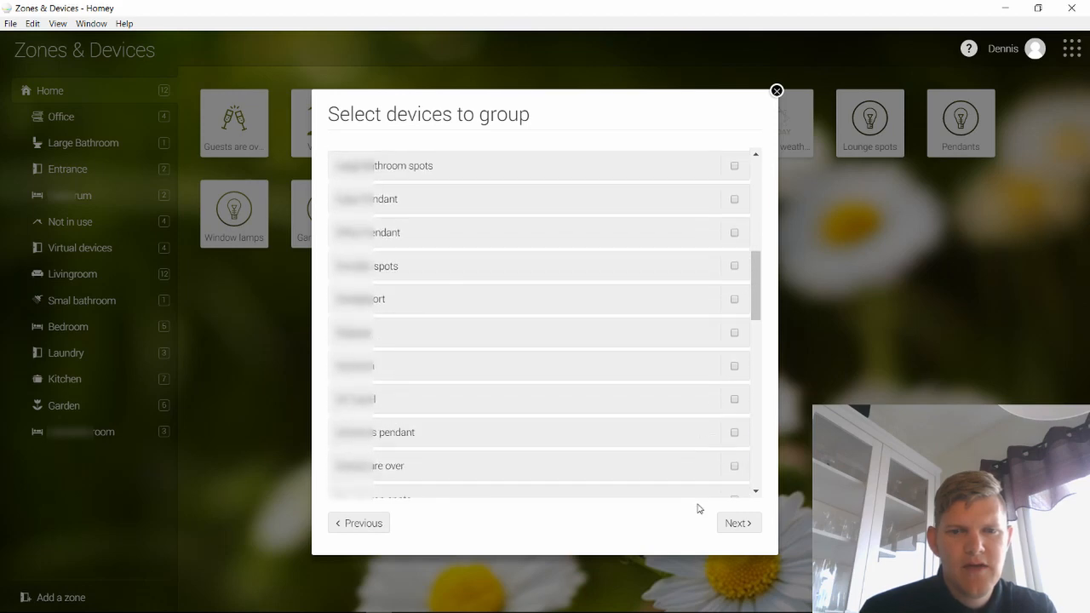
pyautogui.moveTo(716, 367)
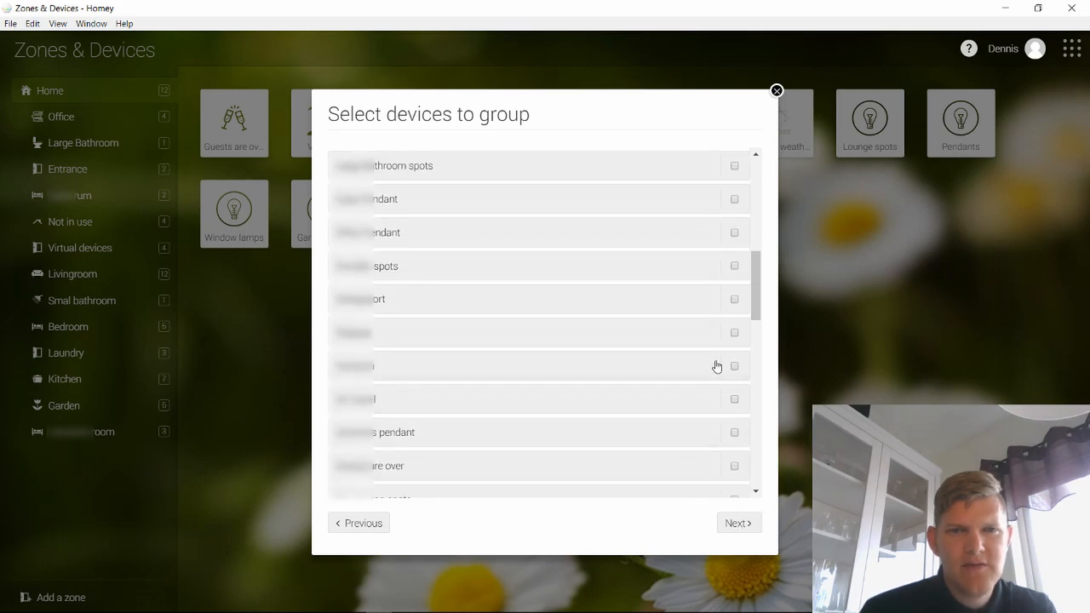
pyautogui.click(733, 165)
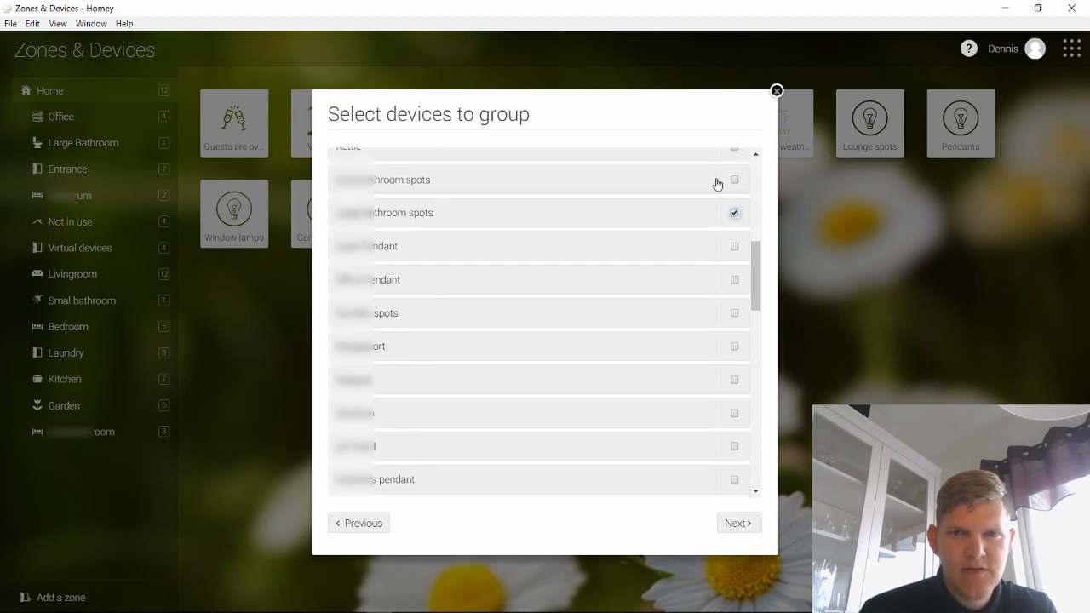
pyautogui.click(737, 523)
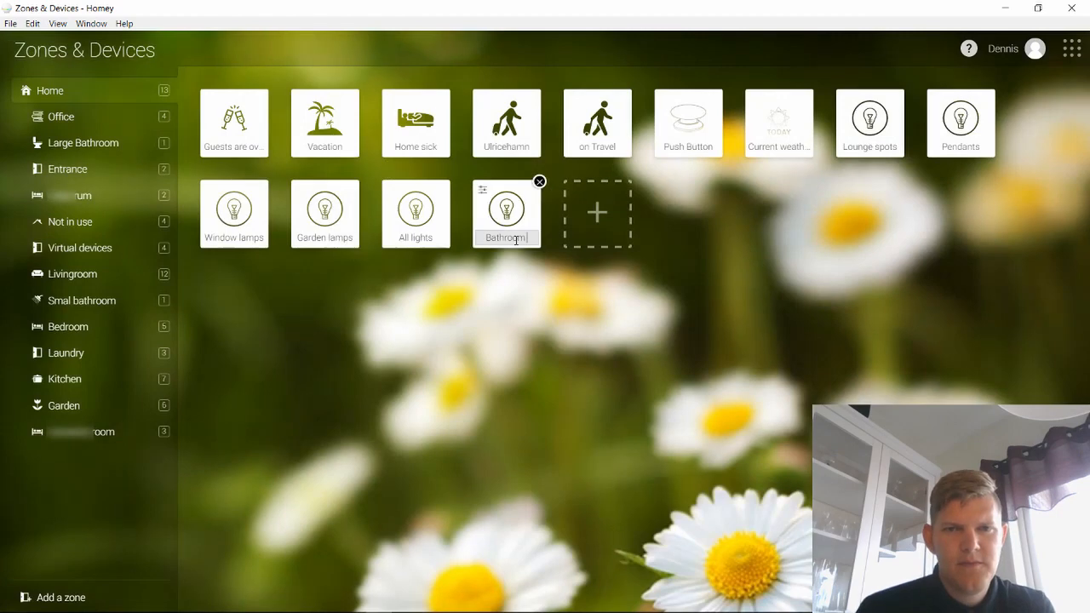
# - Name the group 'Bathroom pendants', then delete it from the Home zone
pyautogui.write('room pendants')
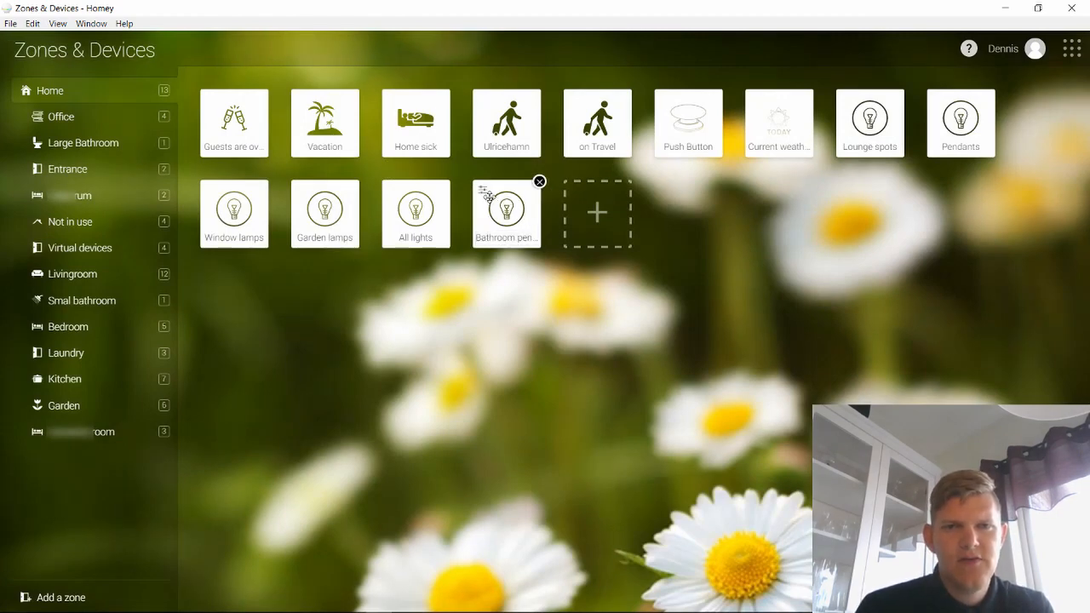
pyautogui.click(506, 209)
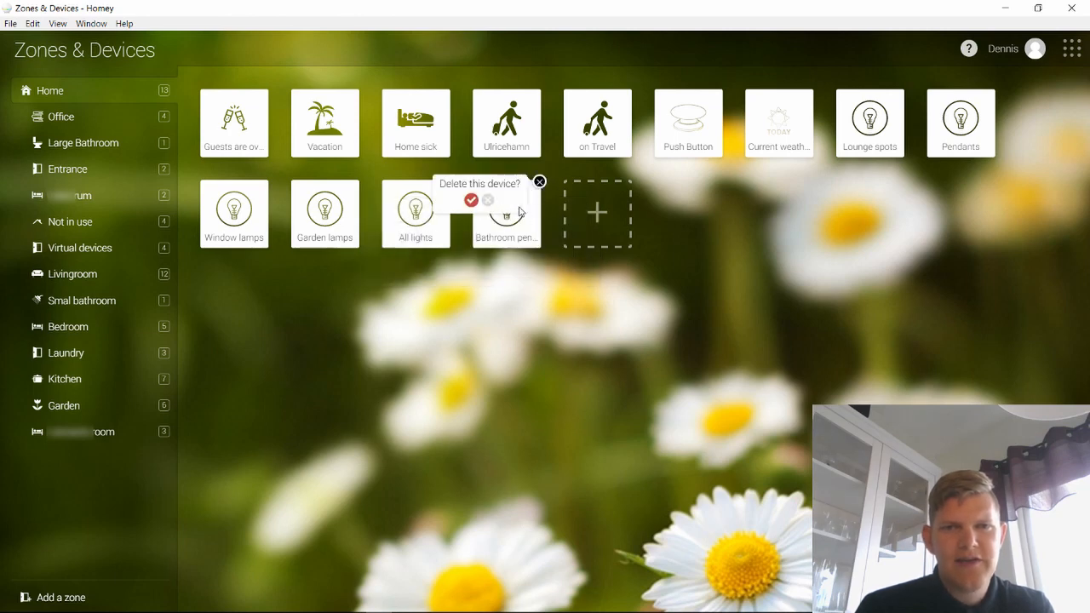
pyautogui.click(470, 199)
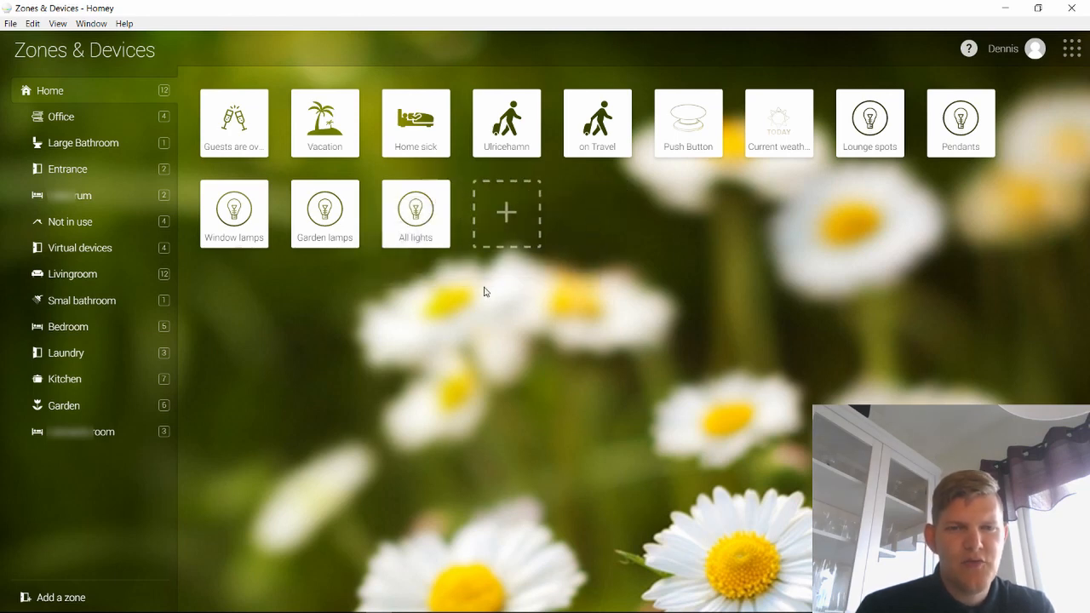
pyautogui.moveTo(486, 336)
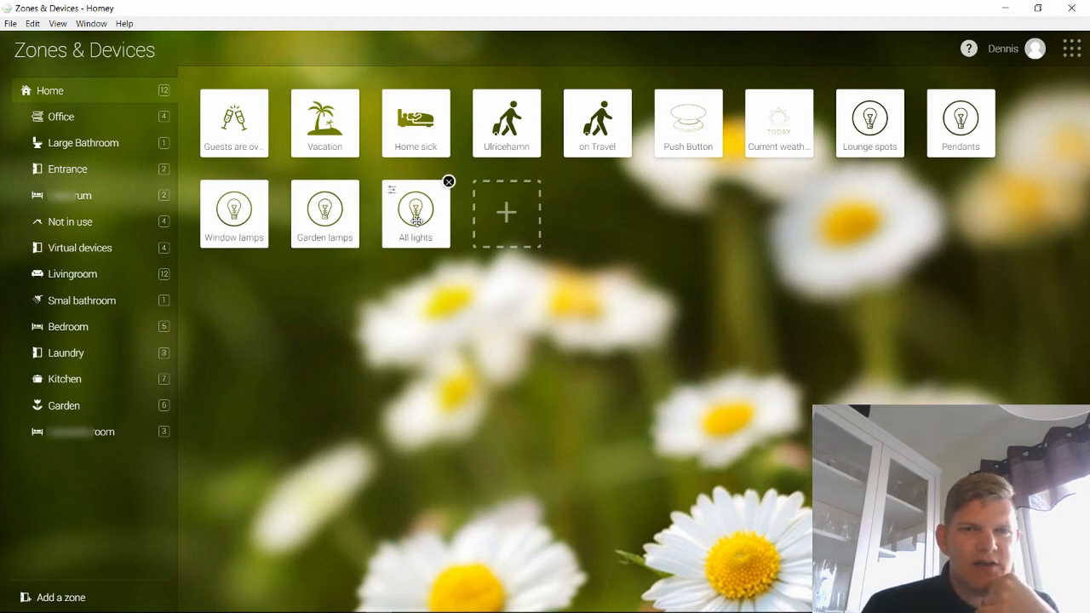
# - Load the 'Late evning' flow from the Daily flows folder into the Flow editor
pyautogui.click(1071, 48)
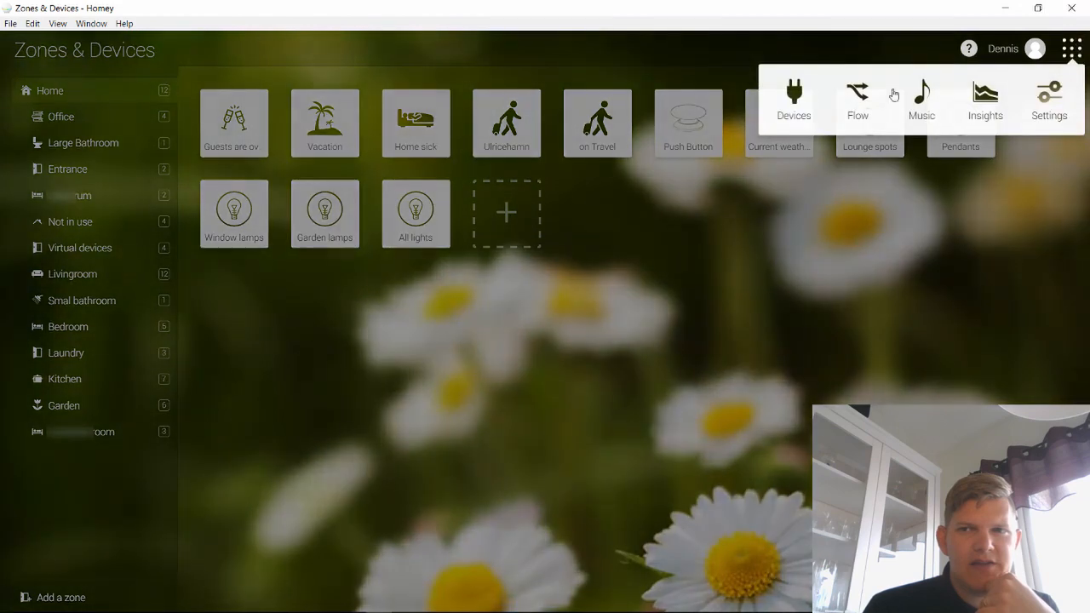
pyautogui.click(856, 94)
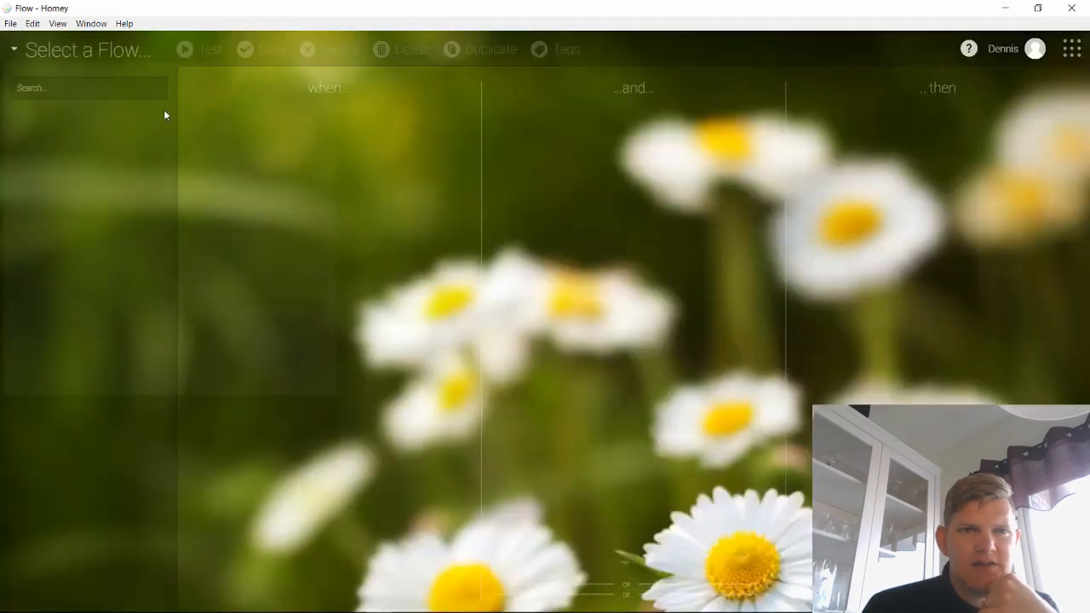
pyautogui.click(85, 49)
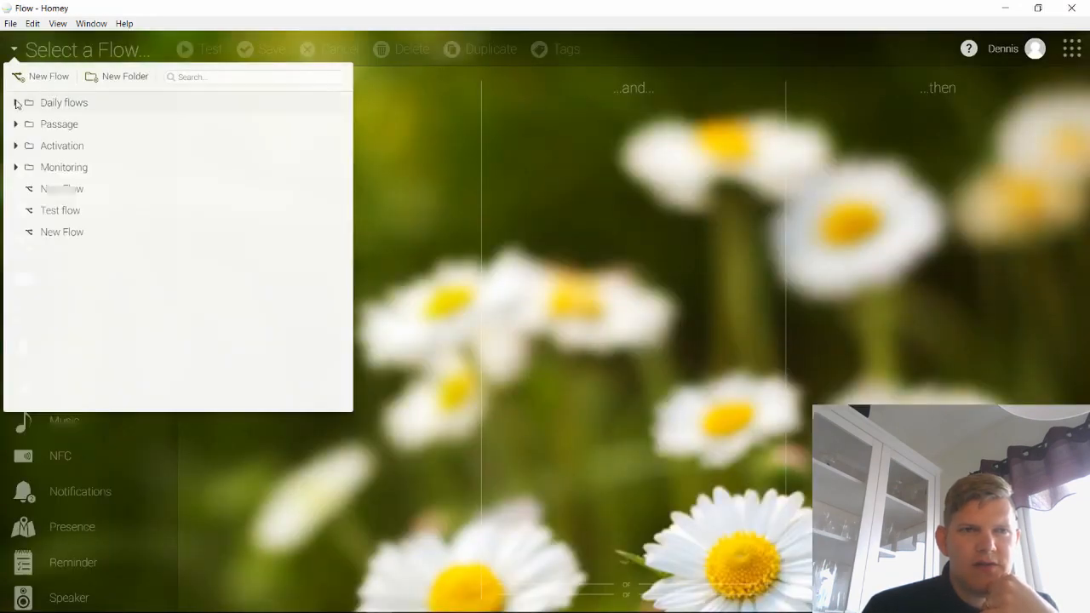
pyautogui.click(15, 102)
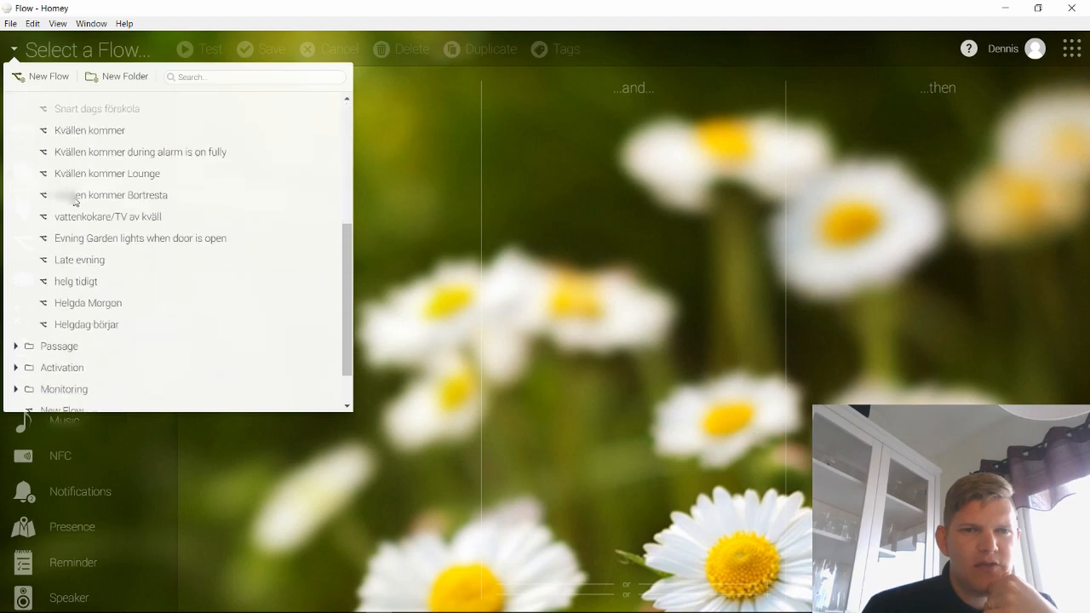
pyautogui.scroll(-3)
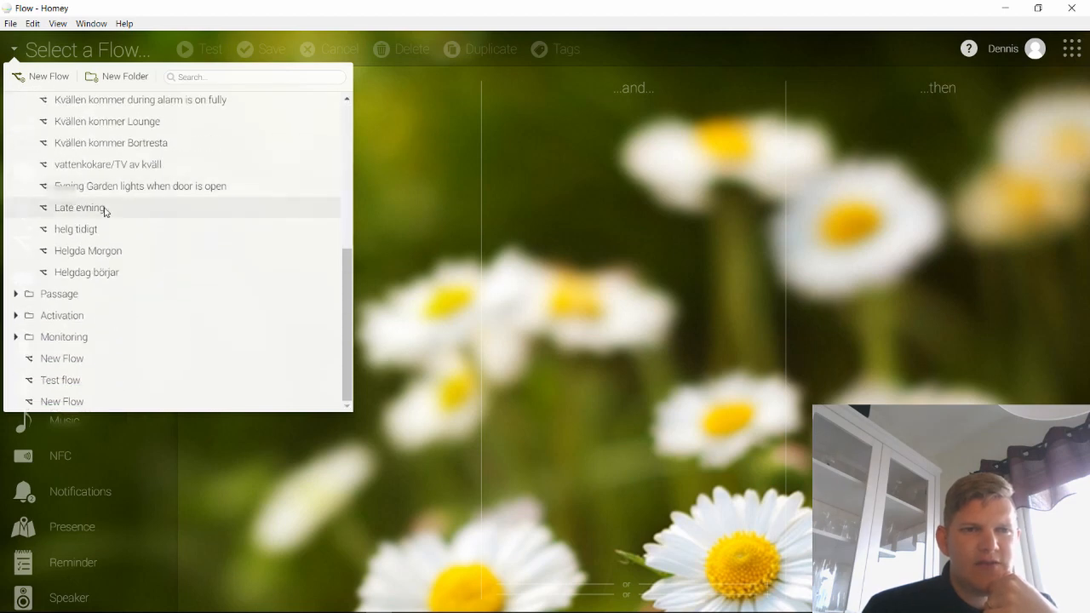
pyautogui.click(79, 207)
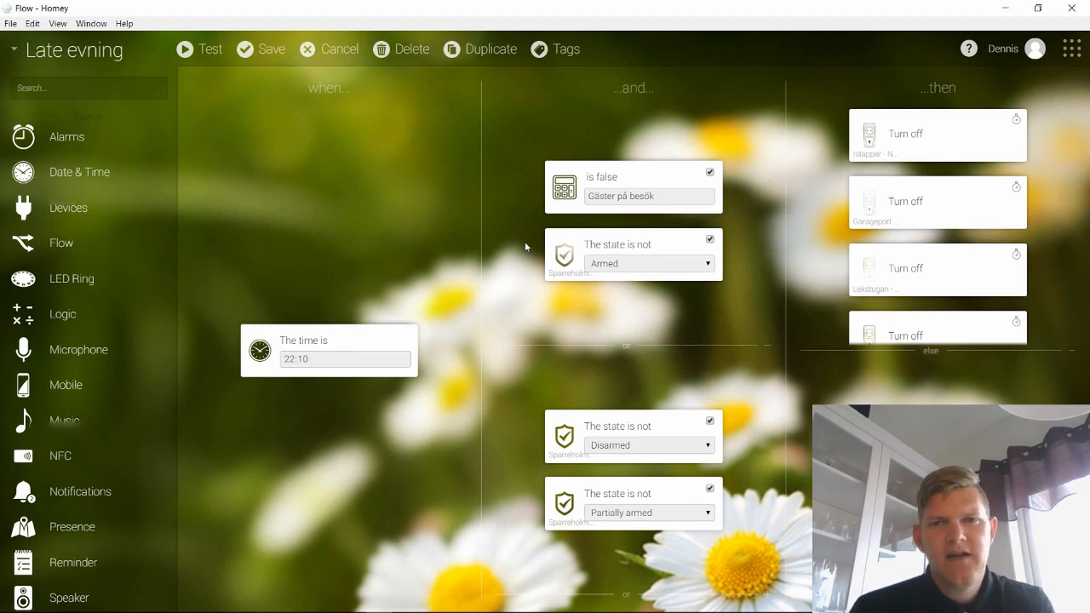
pyautogui.click(650, 196)
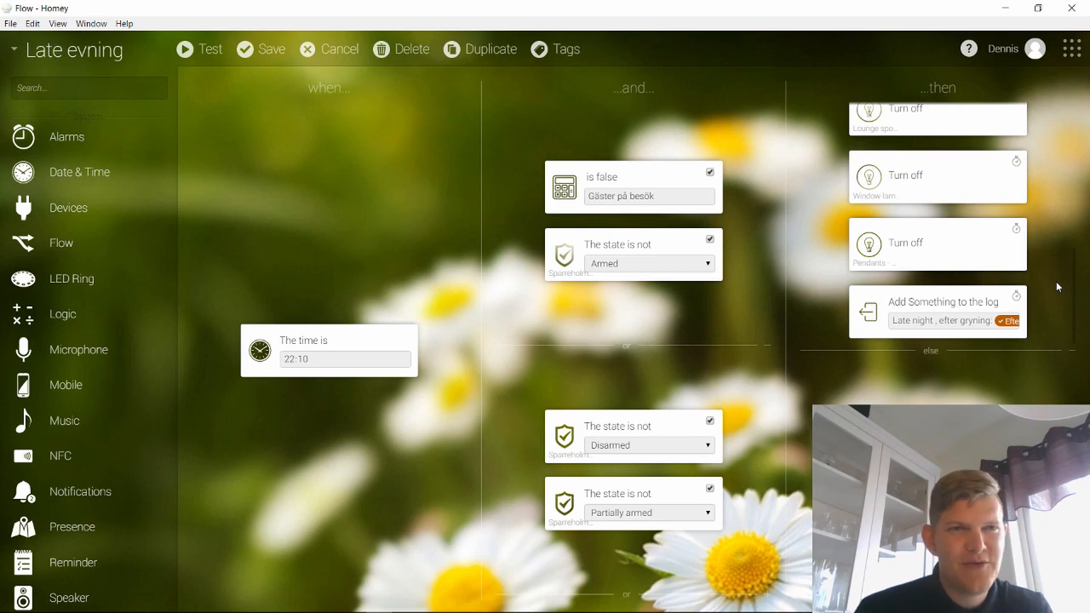
pyautogui.moveTo(229, 207)
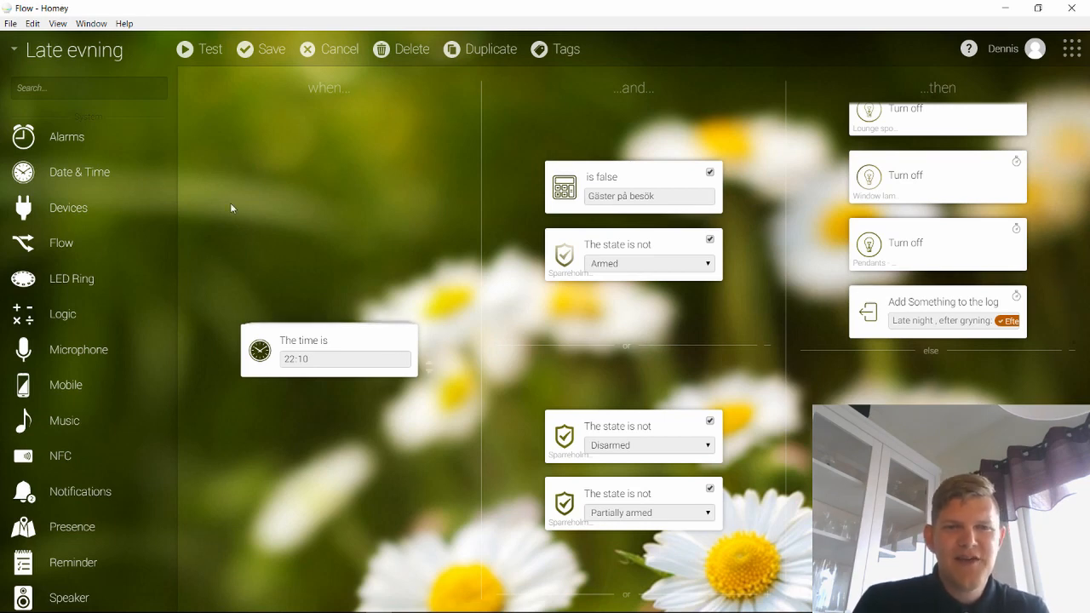
pyautogui.moveTo(340, 223)
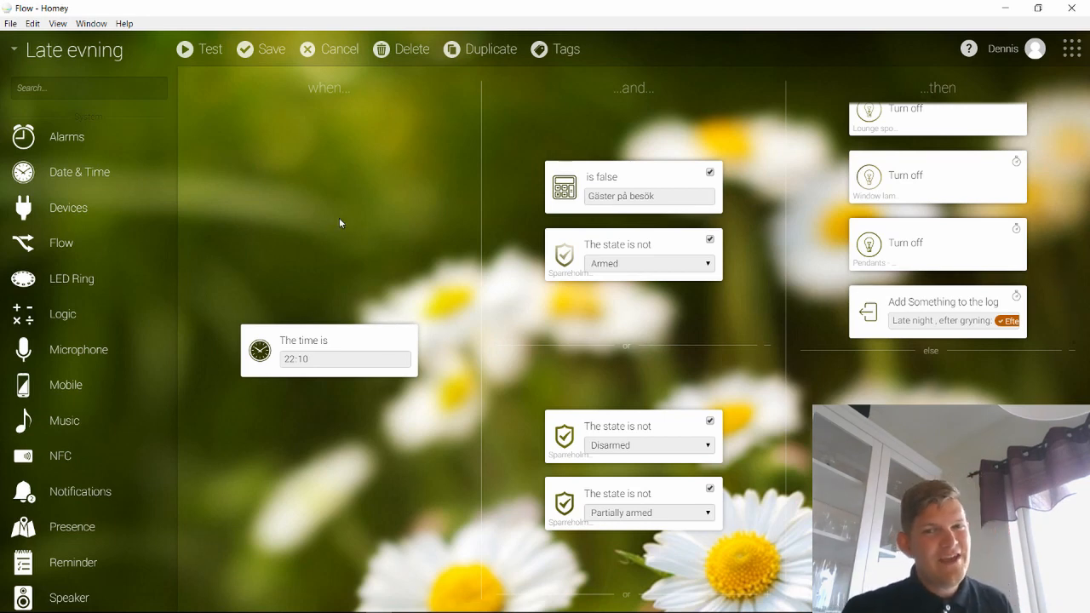